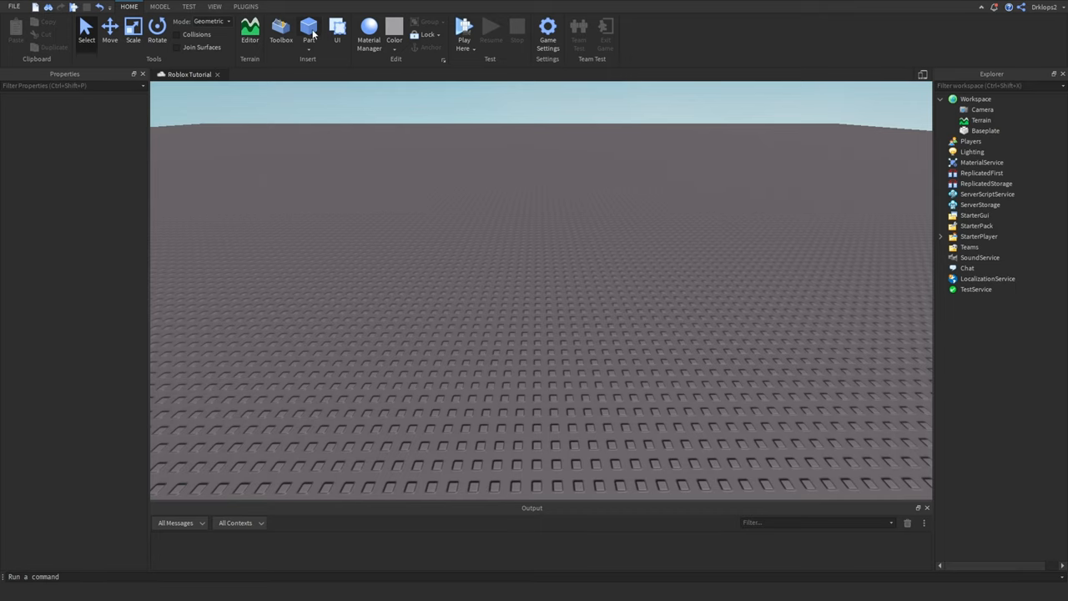
# Insert a new Part on the baseplate and scale it into a long, thin bar.
pyautogui.click(307, 31)
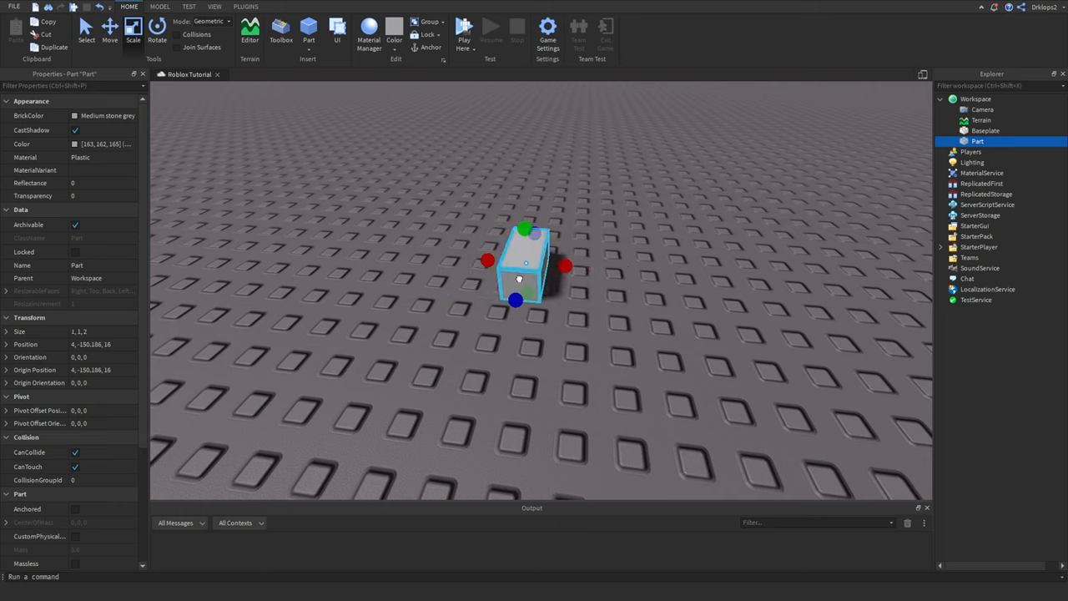
pyautogui.moveTo(564, 267); pyautogui.dragTo(517, 266)
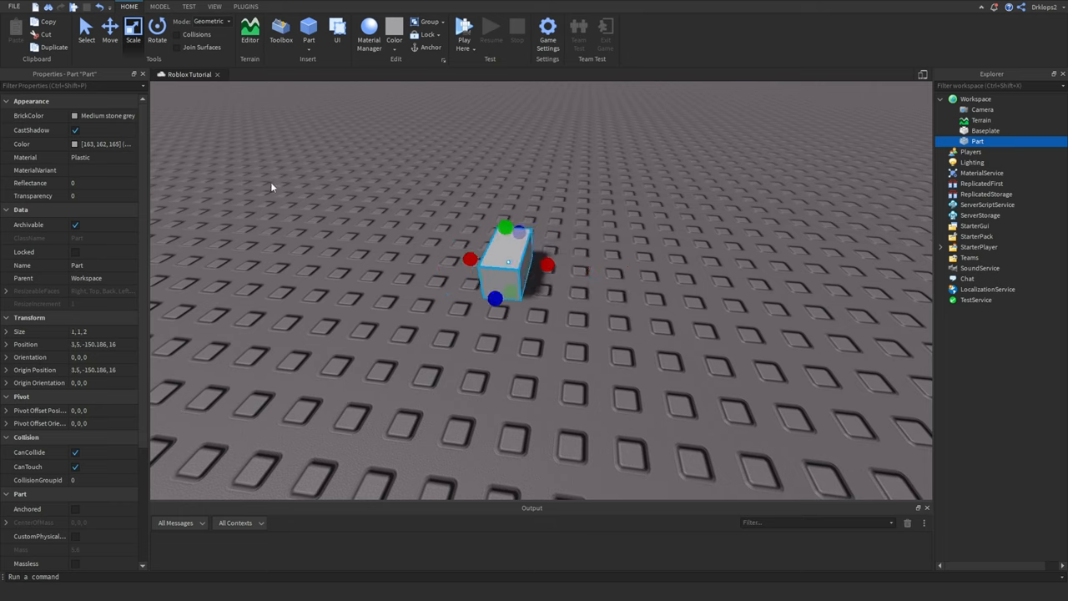
pyautogui.click(160, 7)
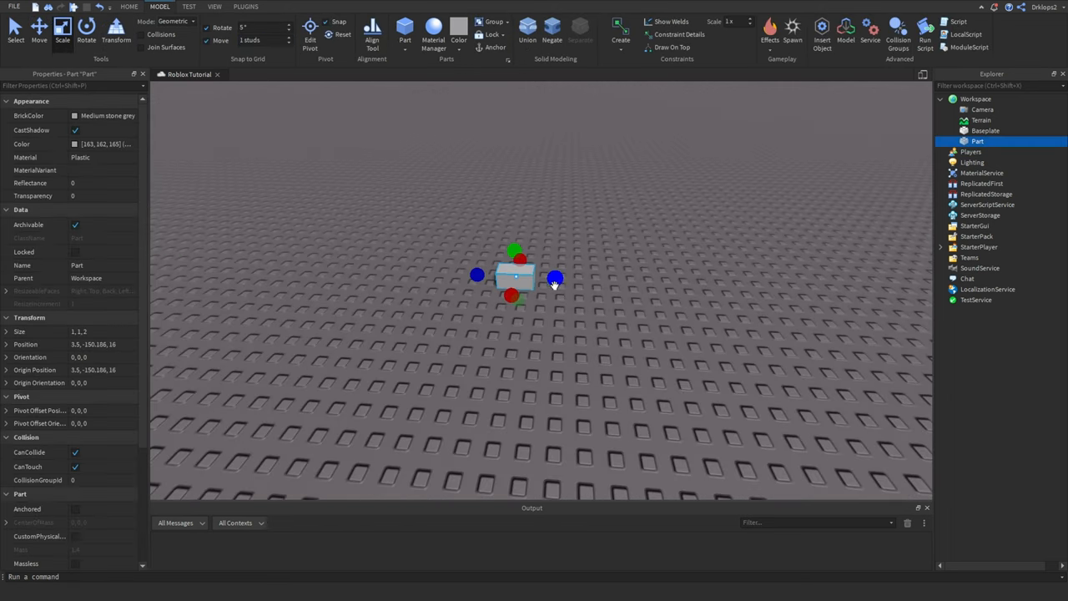
pyautogui.moveTo(554, 277); pyautogui.dragTo(747, 287)
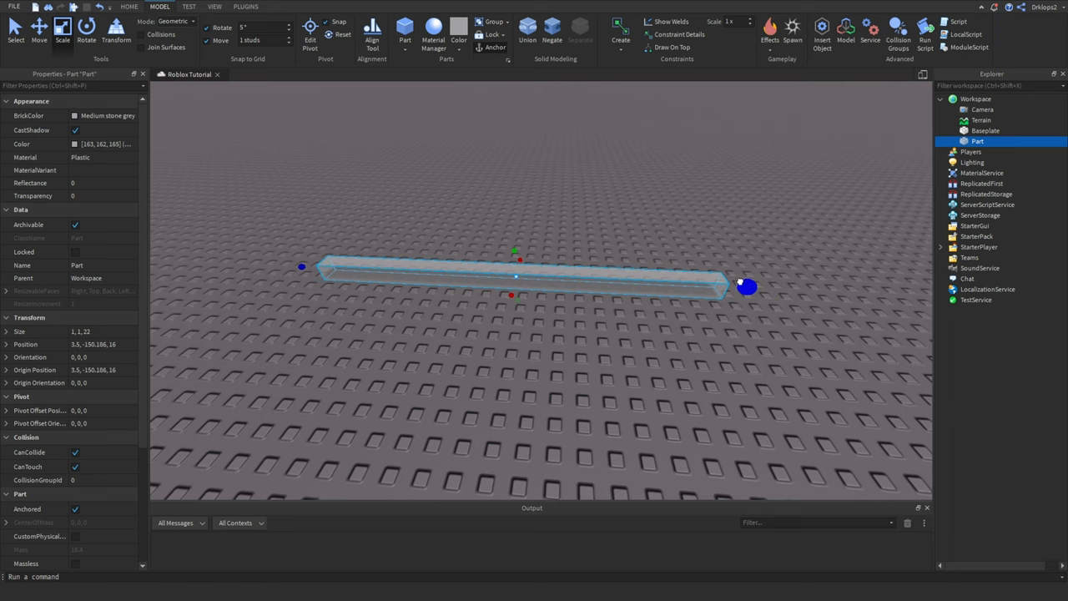
pyautogui.click(246, 6)
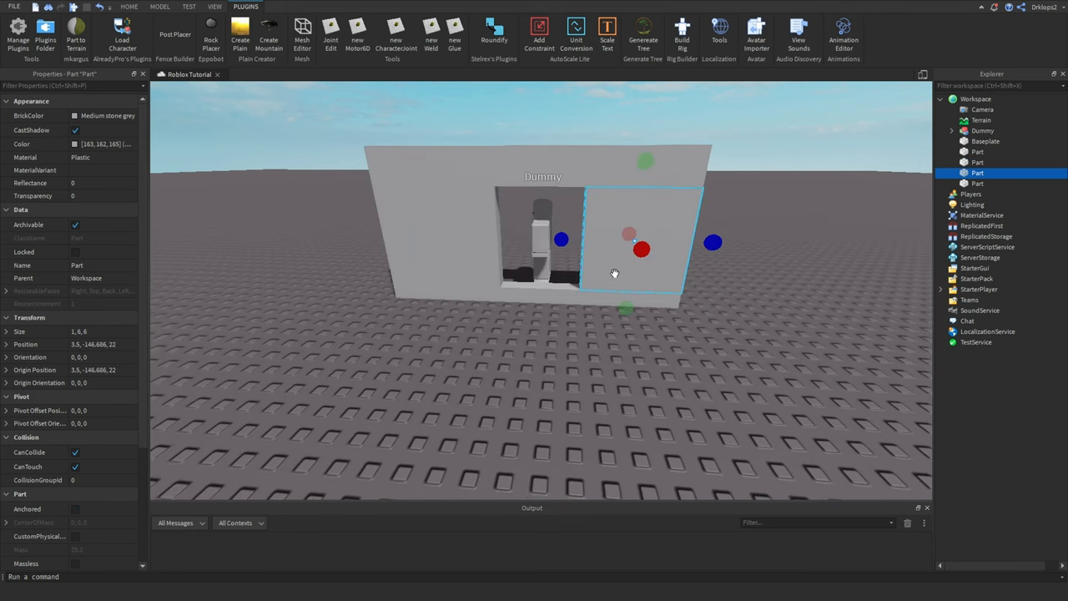
# Select the grey wall pieces around the square opening together.
pyautogui.click(981, 130)
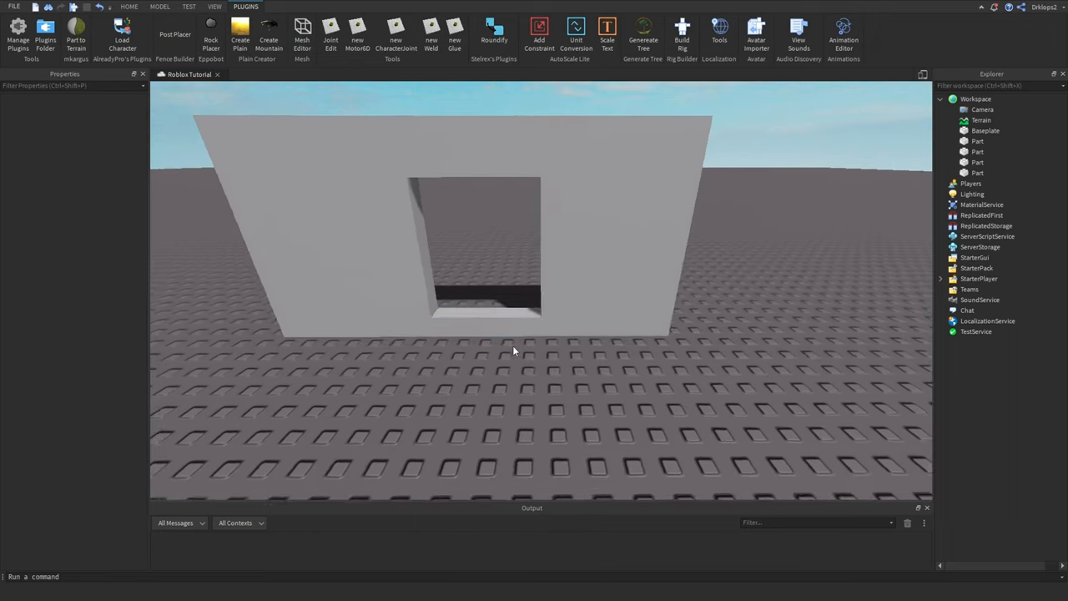
pyautogui.click(621, 259)
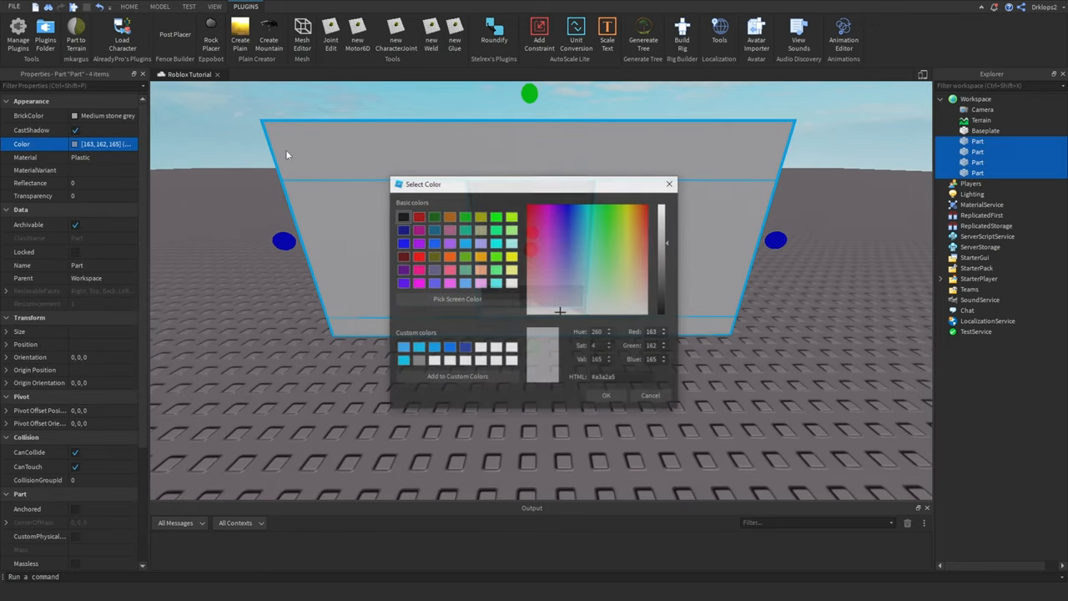
# Dismiss the colour picker and set the wall parts' Material to Brick.
pyautogui.click(607, 394)
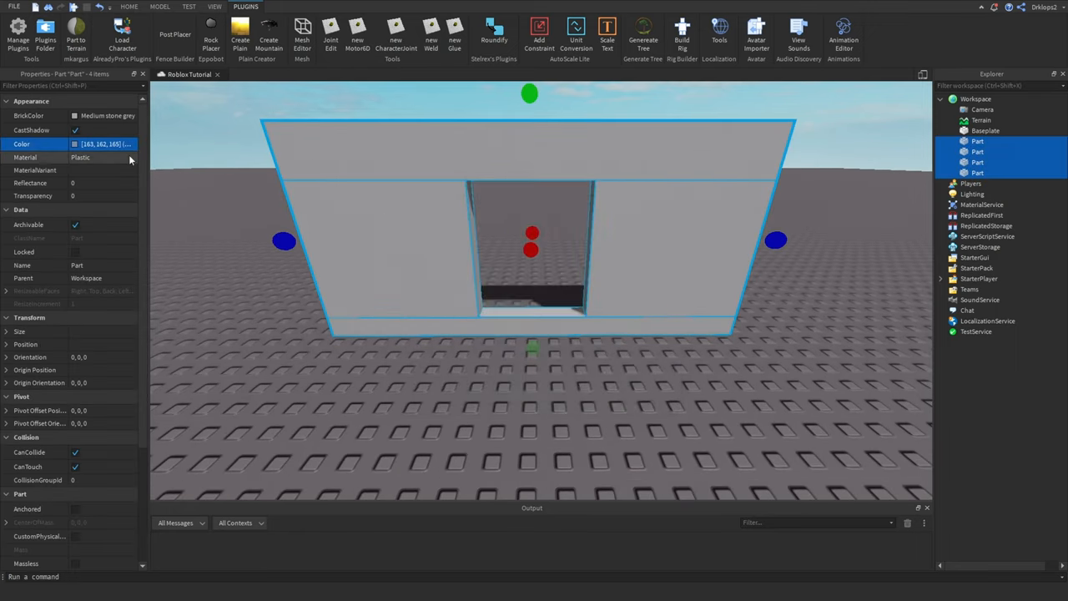
pyautogui.click(104, 157)
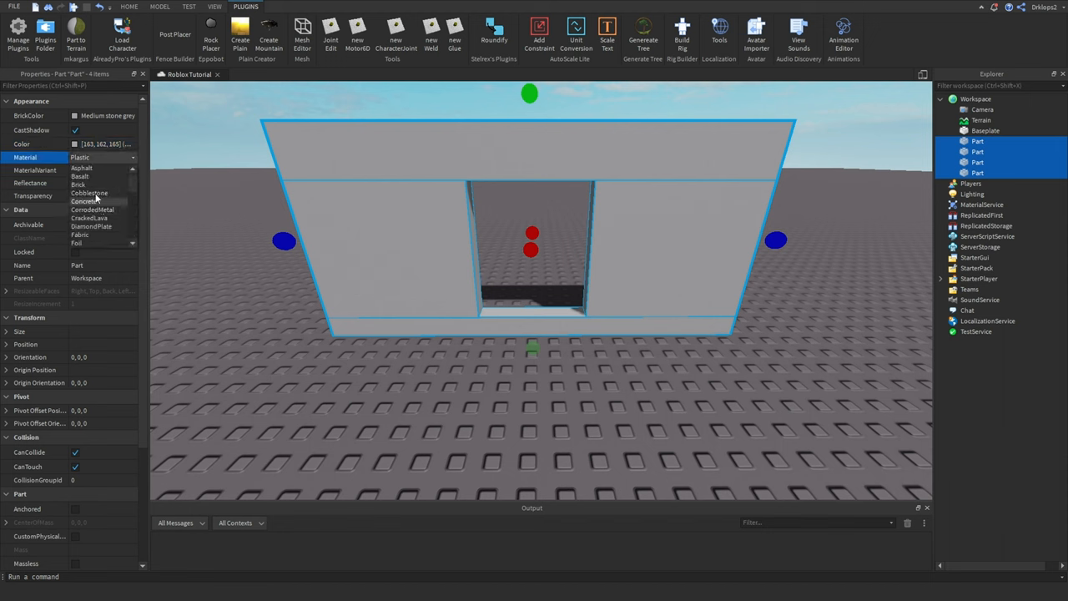
pyautogui.click(77, 184)
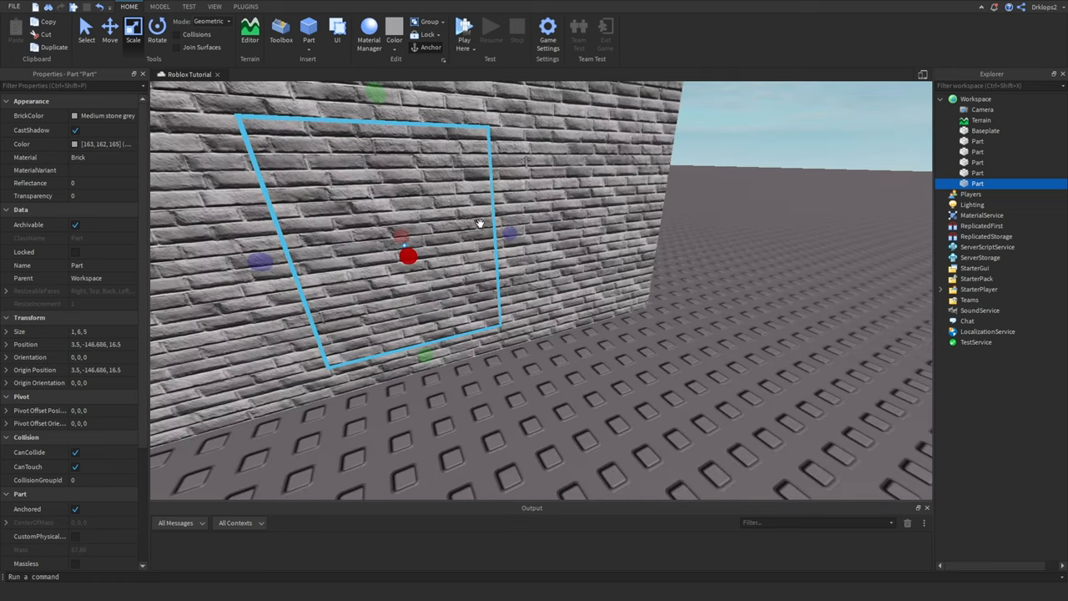
# Darken the opening panel's colour to grey 128,128,128 and confirm it.
pyautogui.click(160, 7)
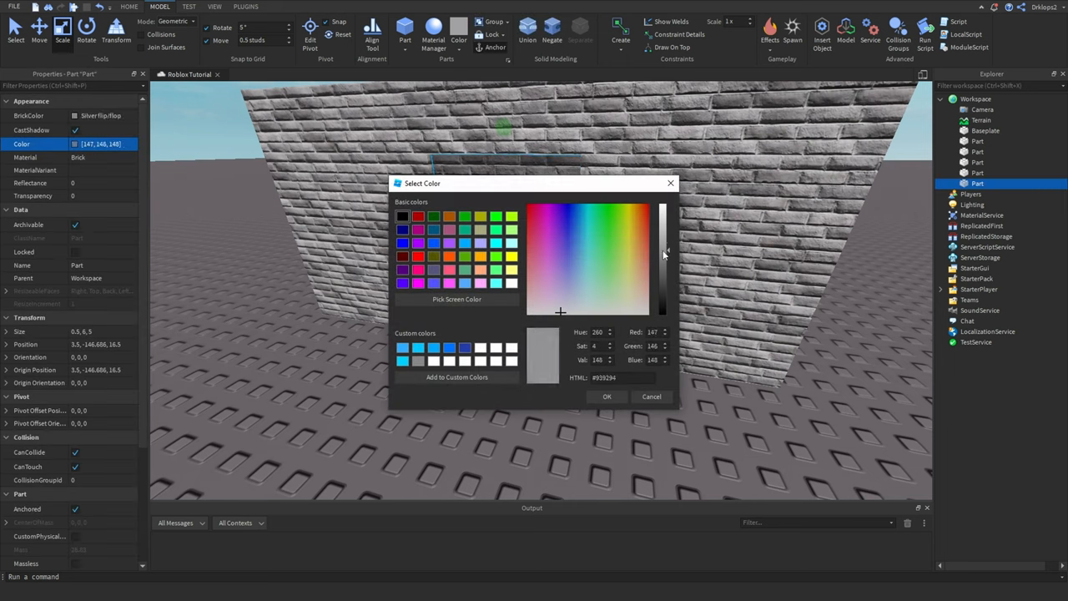
pyautogui.moveTo(668, 250); pyautogui.dragTo(668, 255)
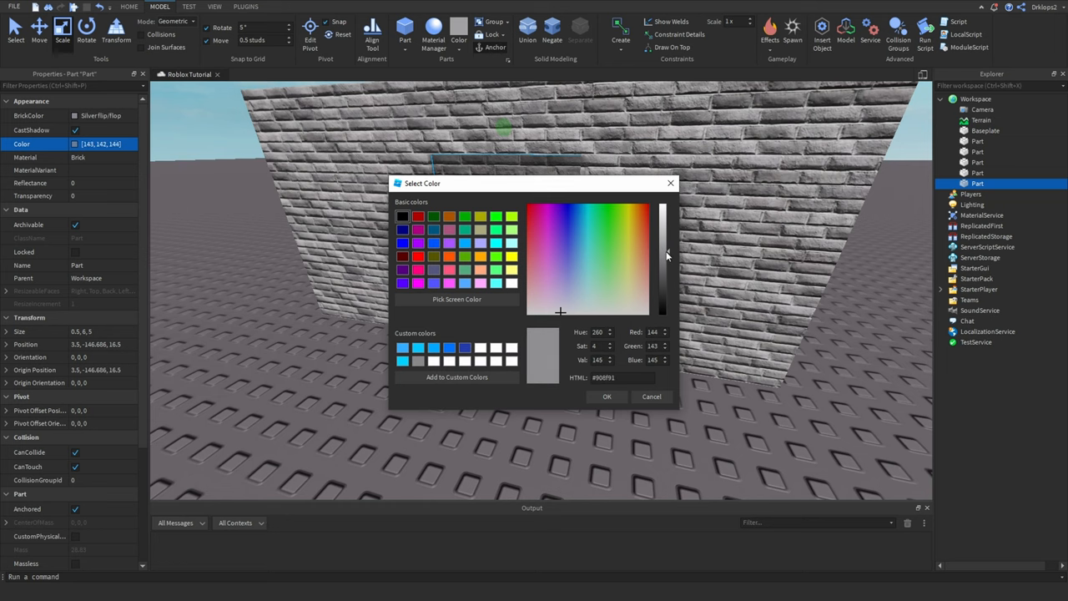
pyautogui.moveTo(664, 257); pyautogui.dragTo(664, 265)
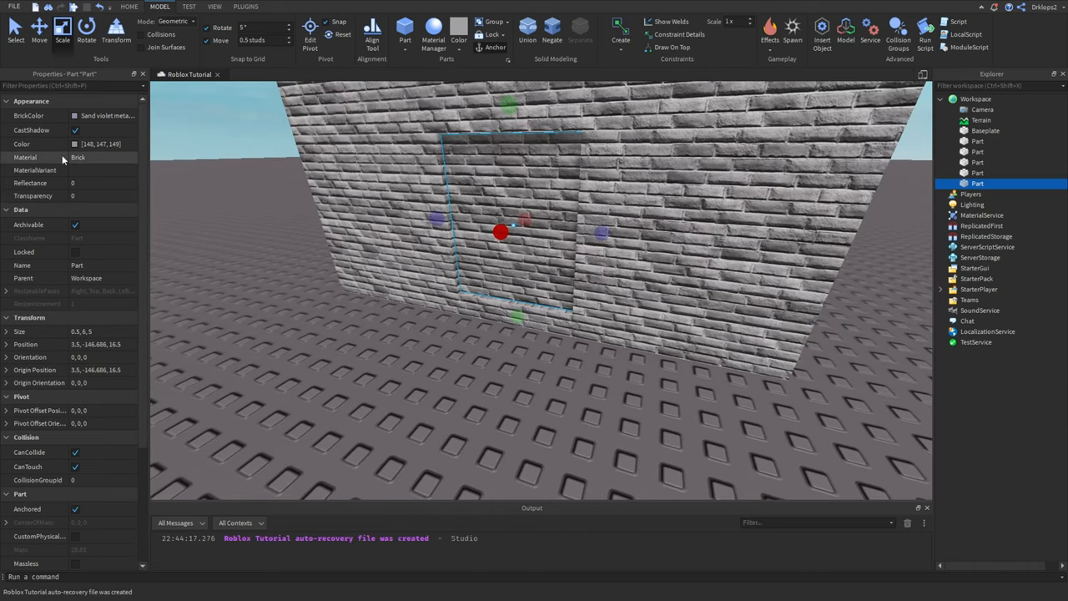
pyautogui.click(100, 144)
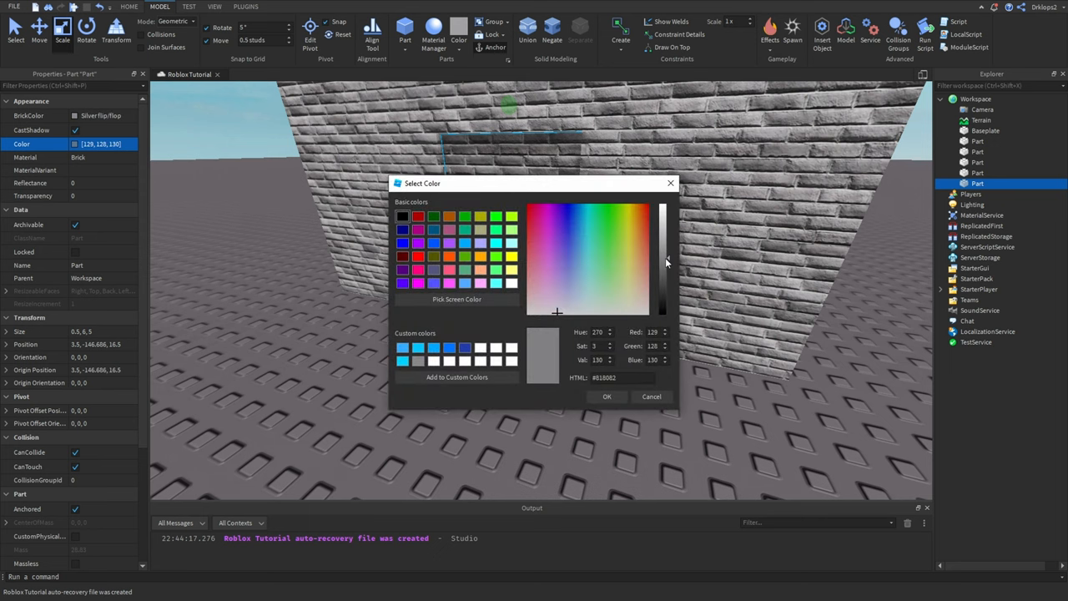
pyautogui.click(651, 397)
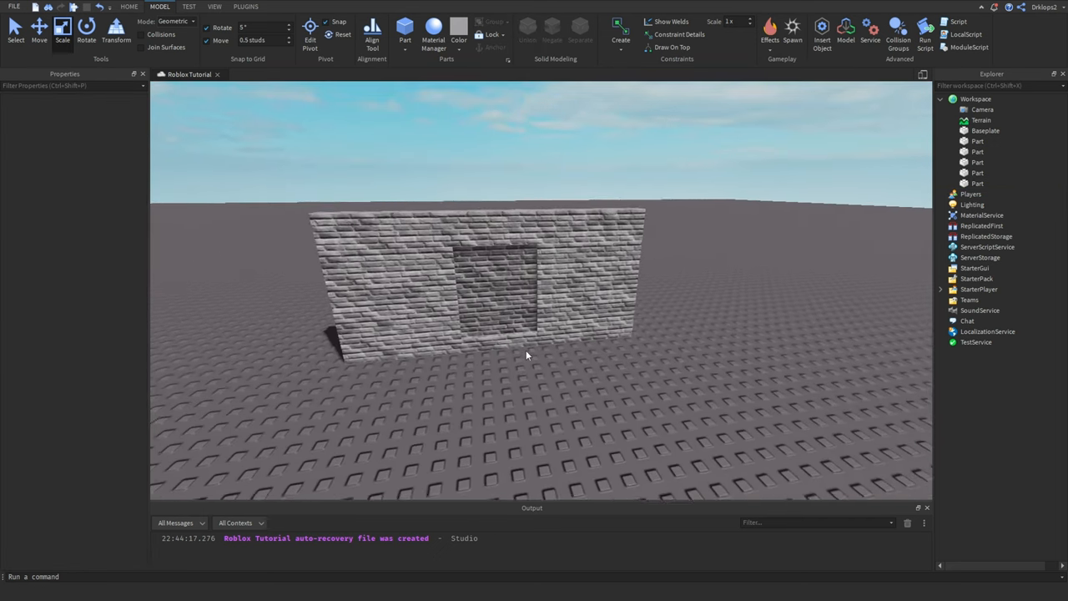
pyautogui.click(978, 183)
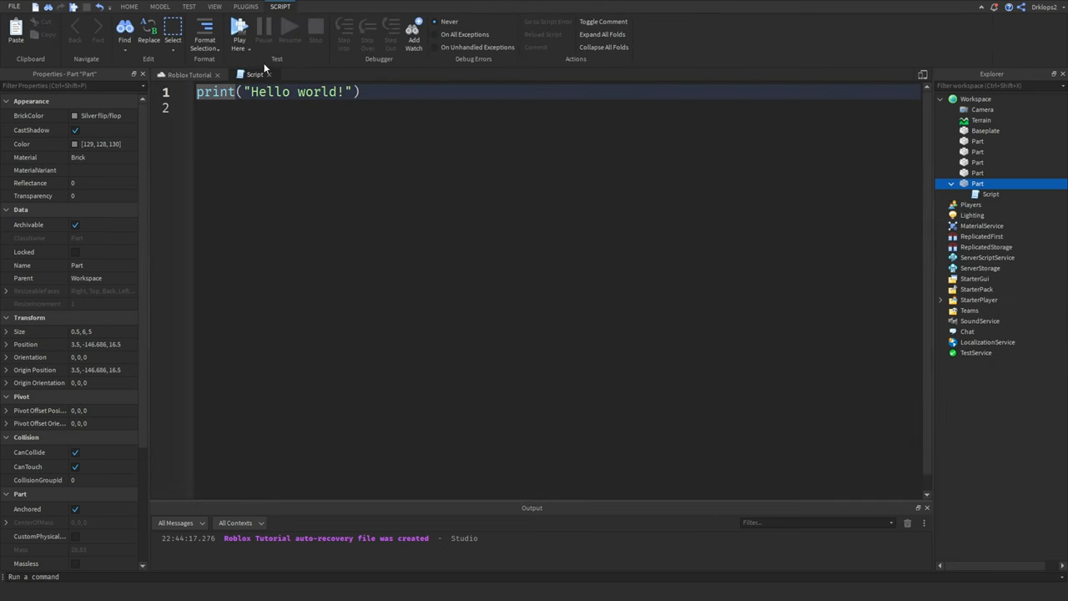
# Edit the panel's ProximityPrompt hold duration and set its ActionText to Blow.
pyautogui.click(160, 6)
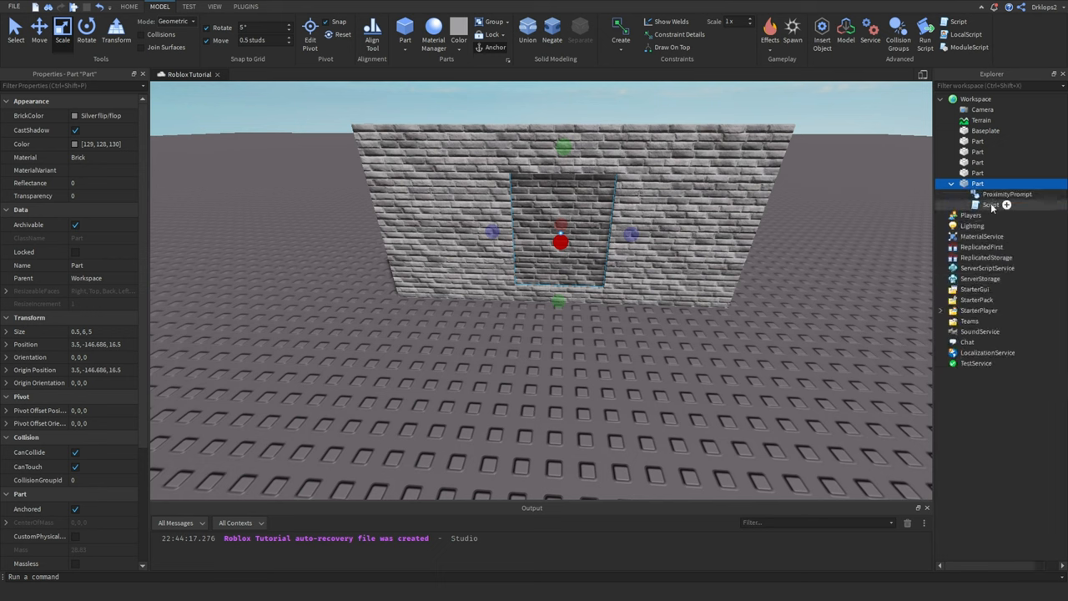
pyautogui.click(1008, 193)
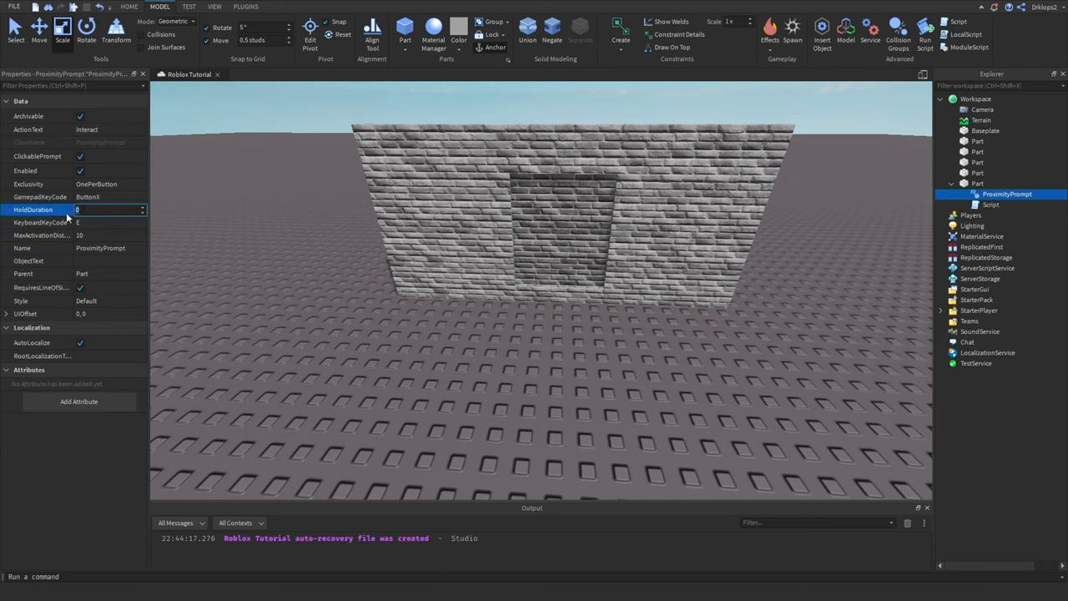
pyautogui.click(978, 140)
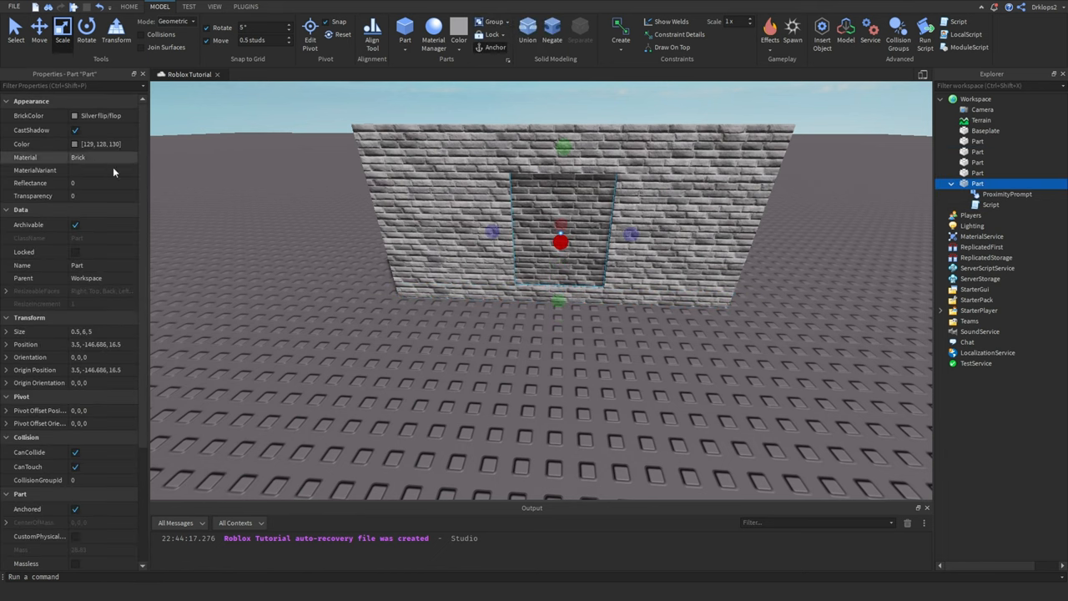
pyautogui.click(1007, 193)
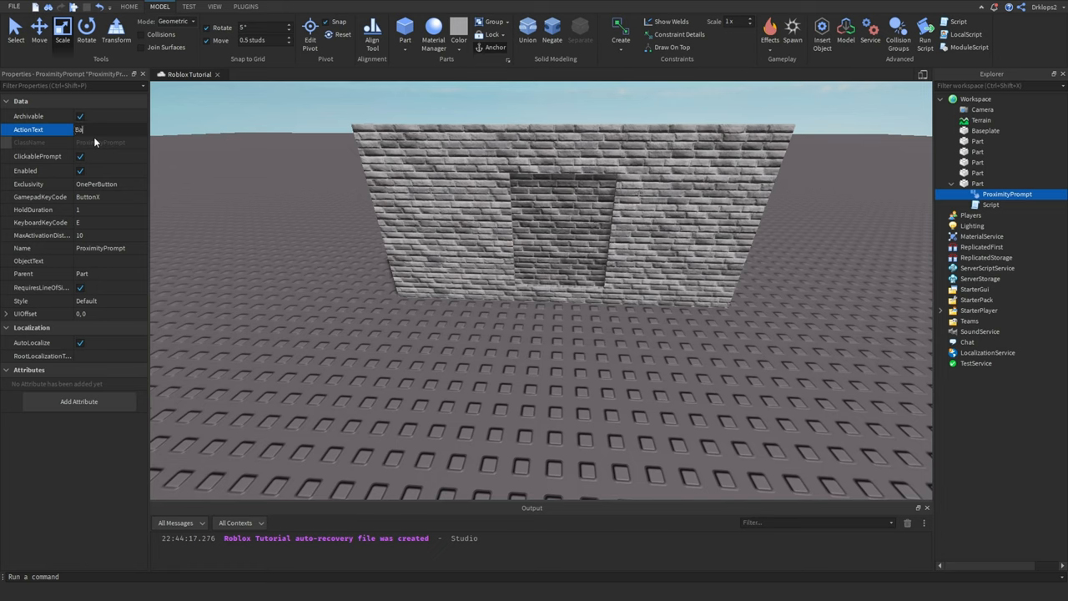
pyautogui.write('Blow')
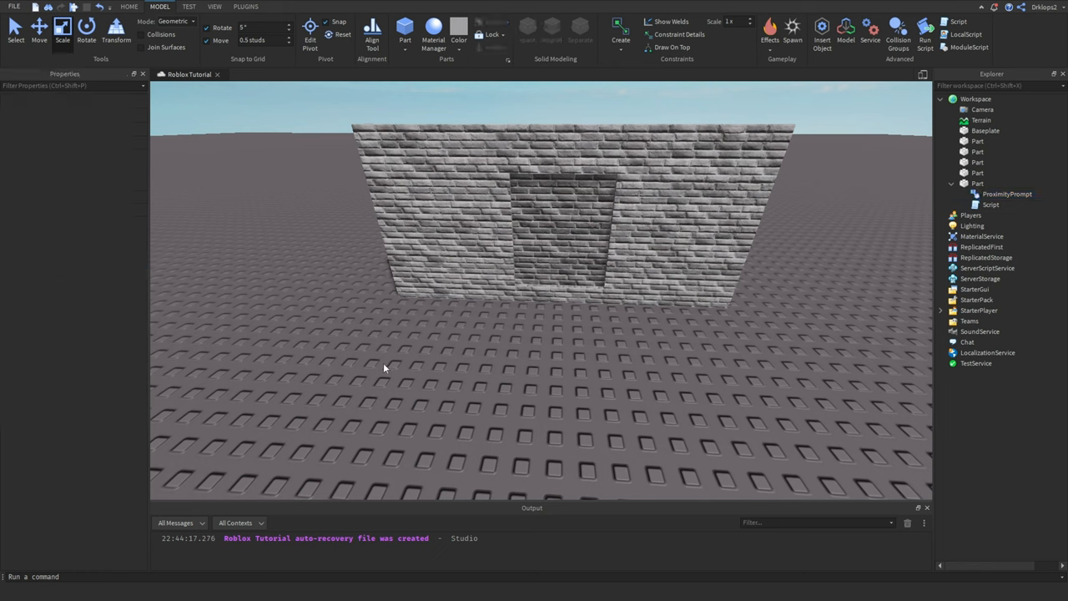
pyautogui.click(978, 182)
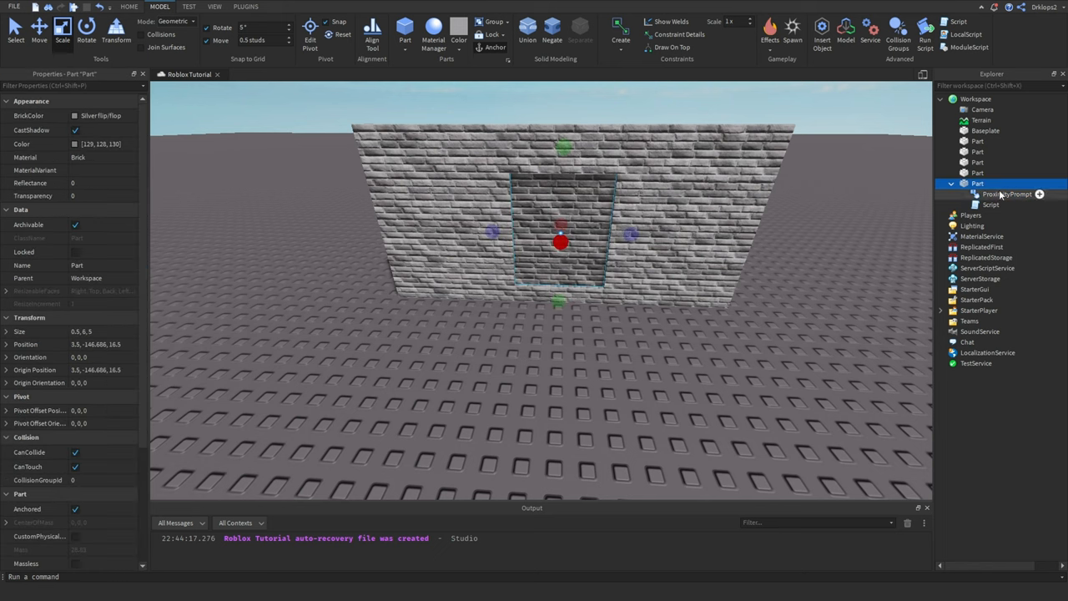
# Write local part = script.Parent and connect a function to part.ProximityPrompt.Triggered.
pyautogui.doubleClick(991, 203)
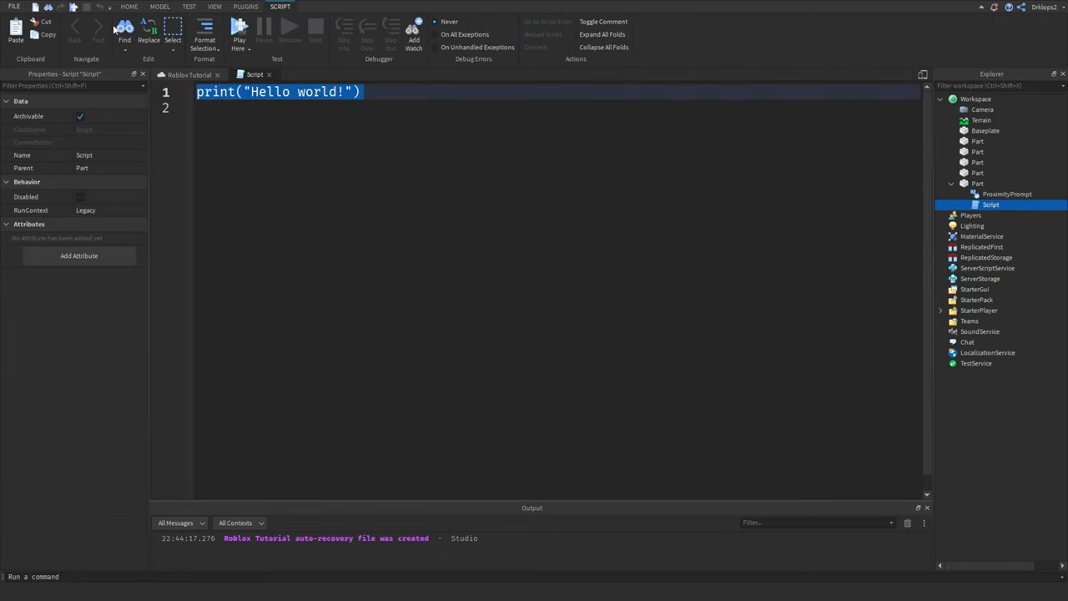
pyautogui.write('local')
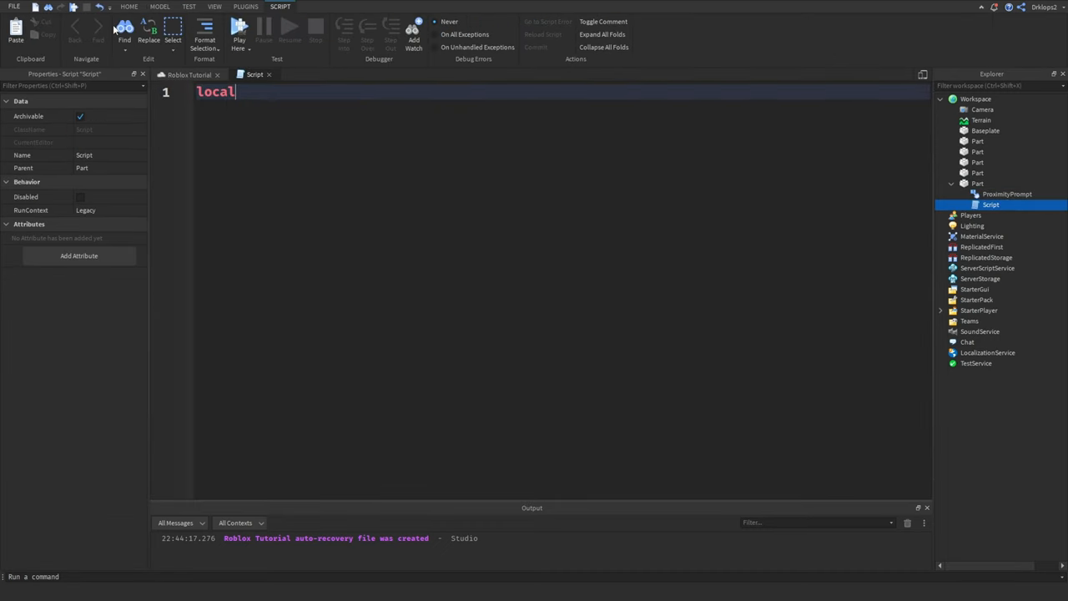
pyautogui.write('" "')
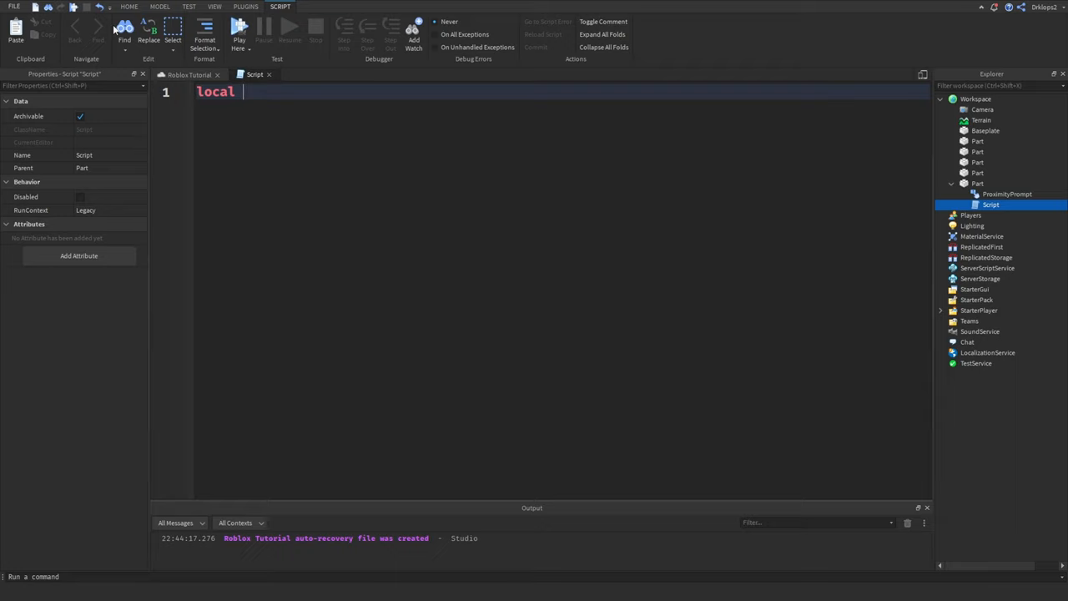
pyautogui.write('pa')
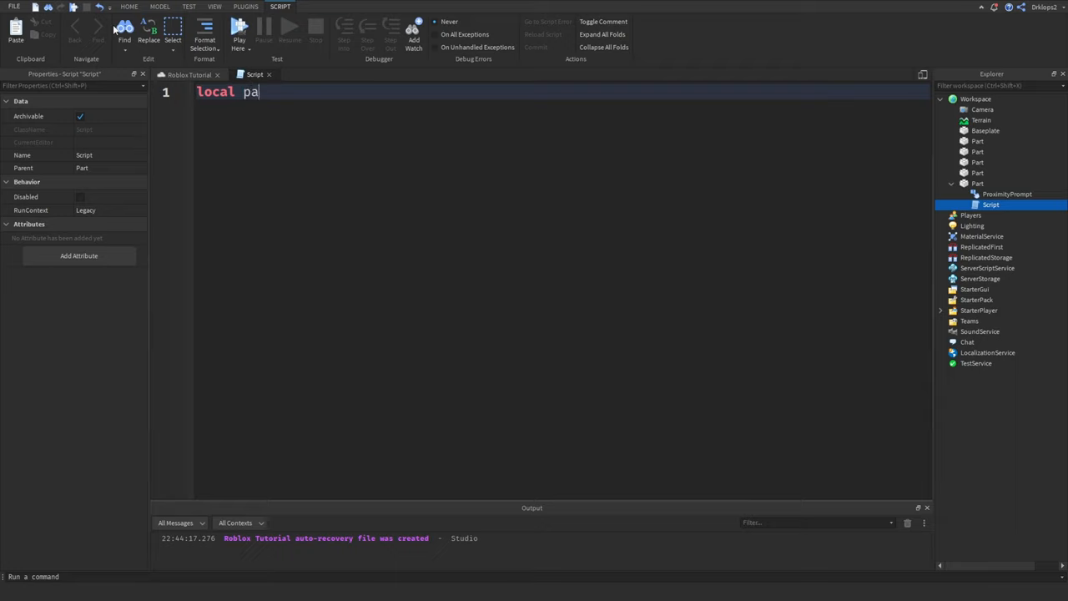
pyautogui.write('rt = script')
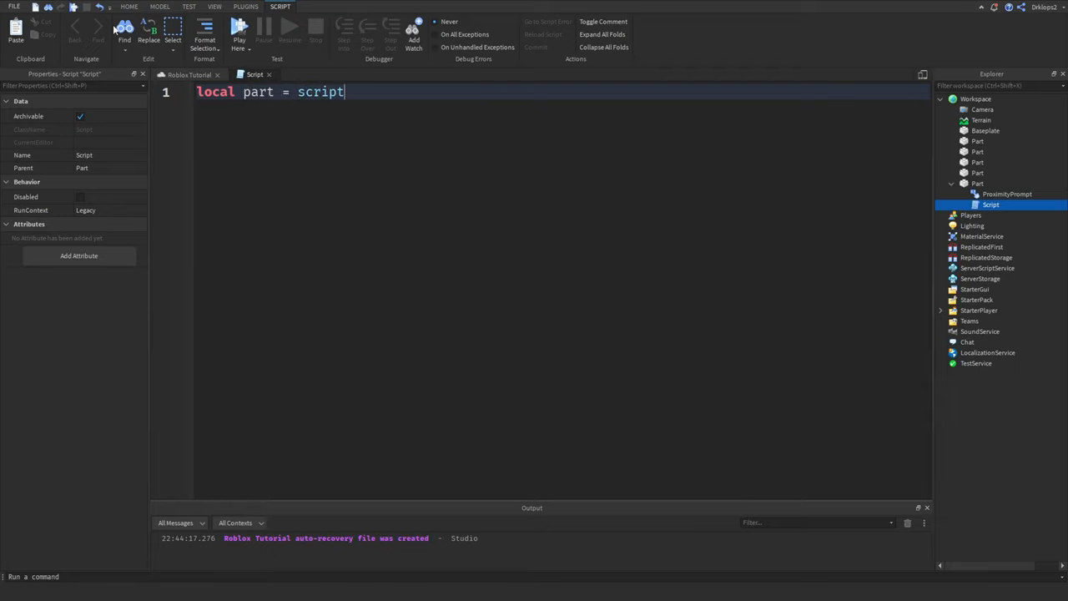
pyautogui.write('.Parent')
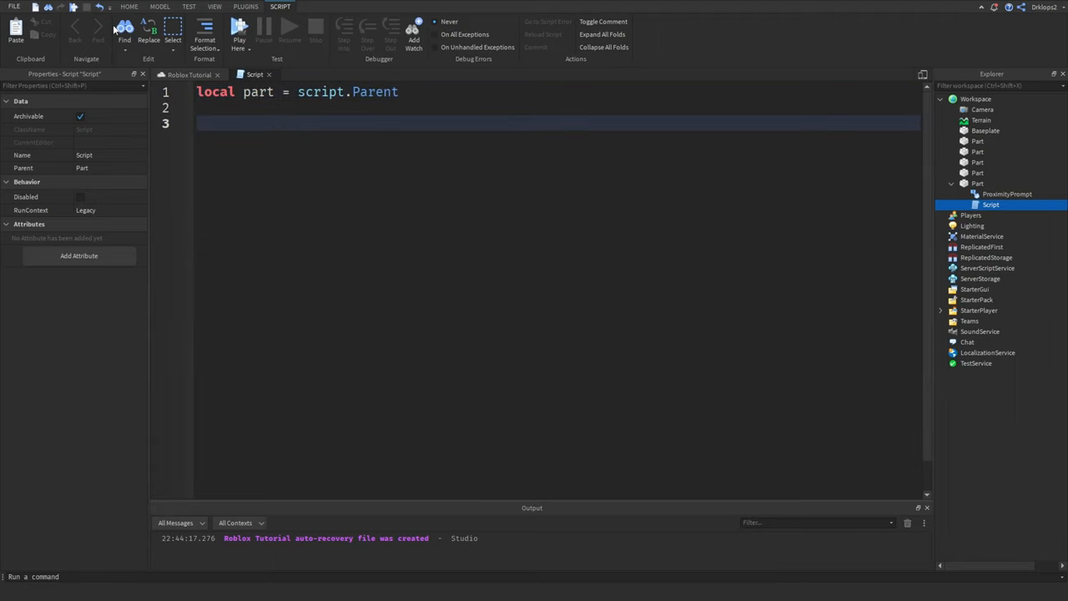
pyautogui.write('s')
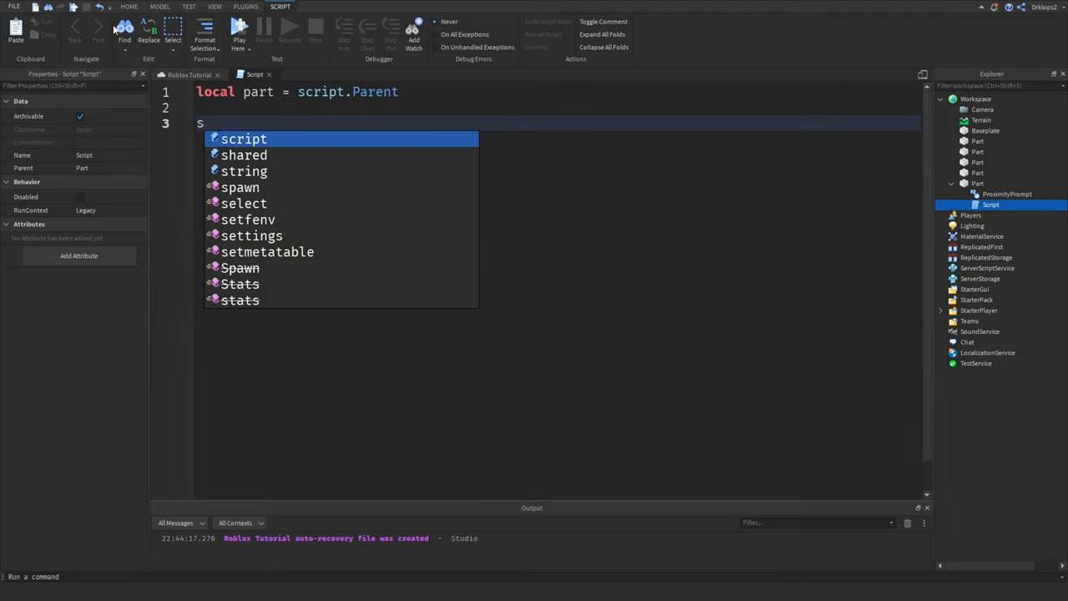
pyautogui.write('ai')
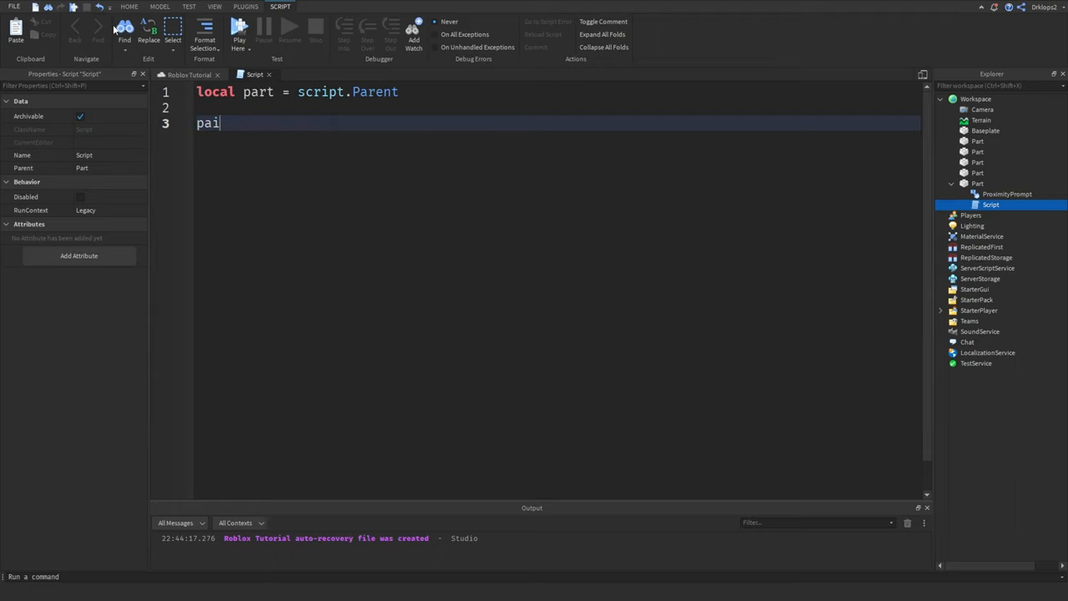
pyautogui.write('part.m')
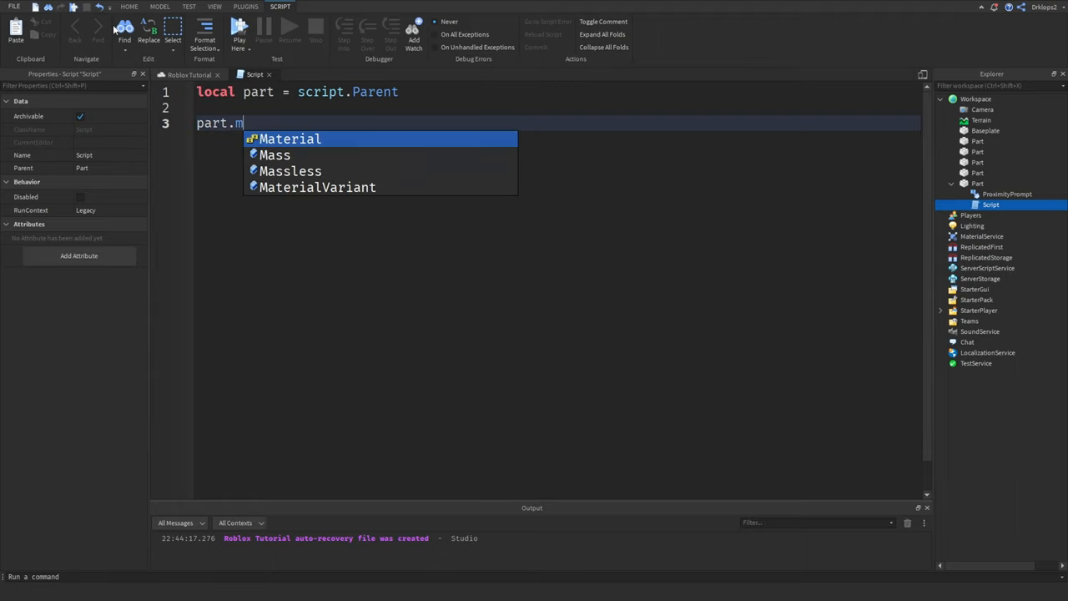
pyautogui.write('p')
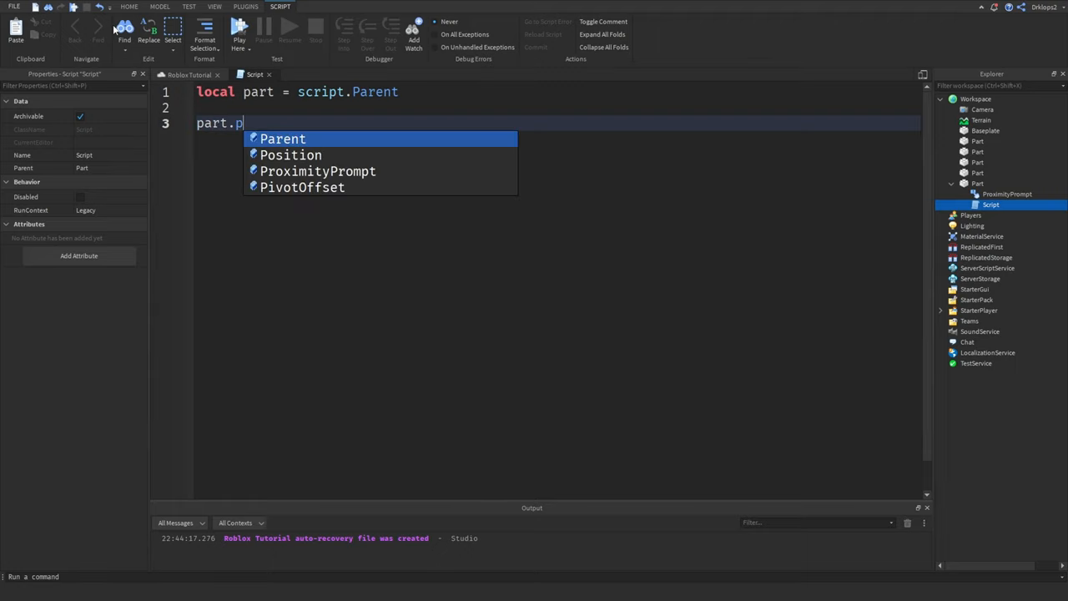
pyautogui.write('ProximityPrompt:Clone()')
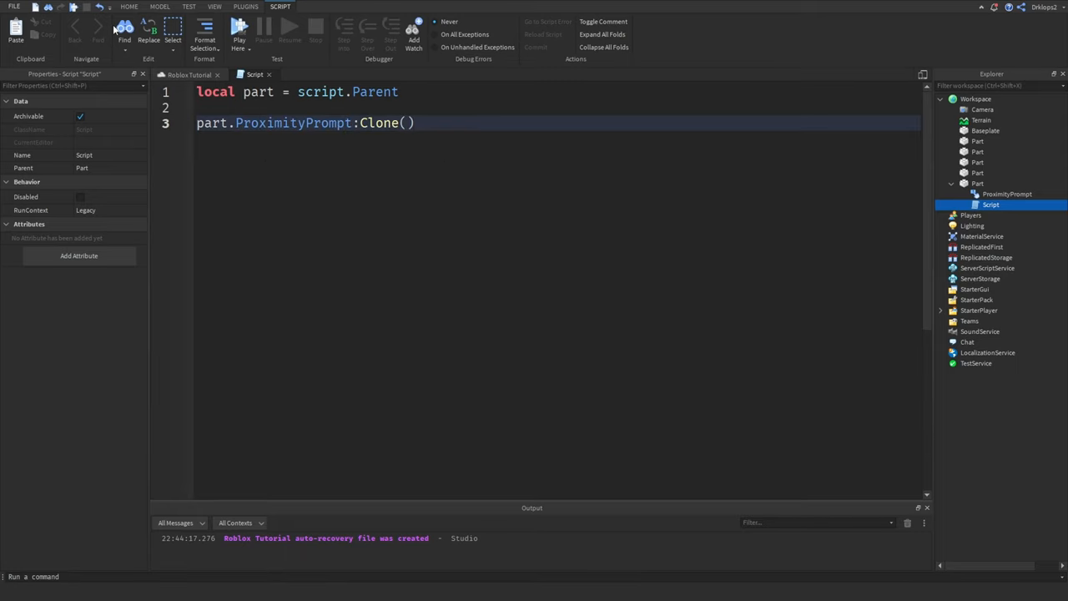
pyautogui.press('BackSpace')
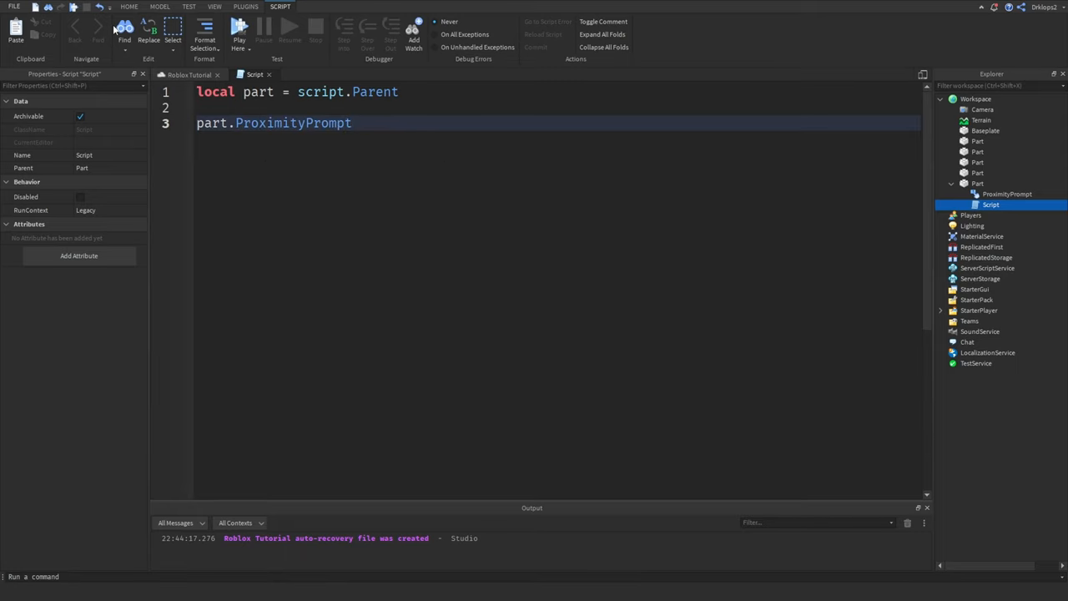
pyautogui.write('.Triggered:Connect(function')
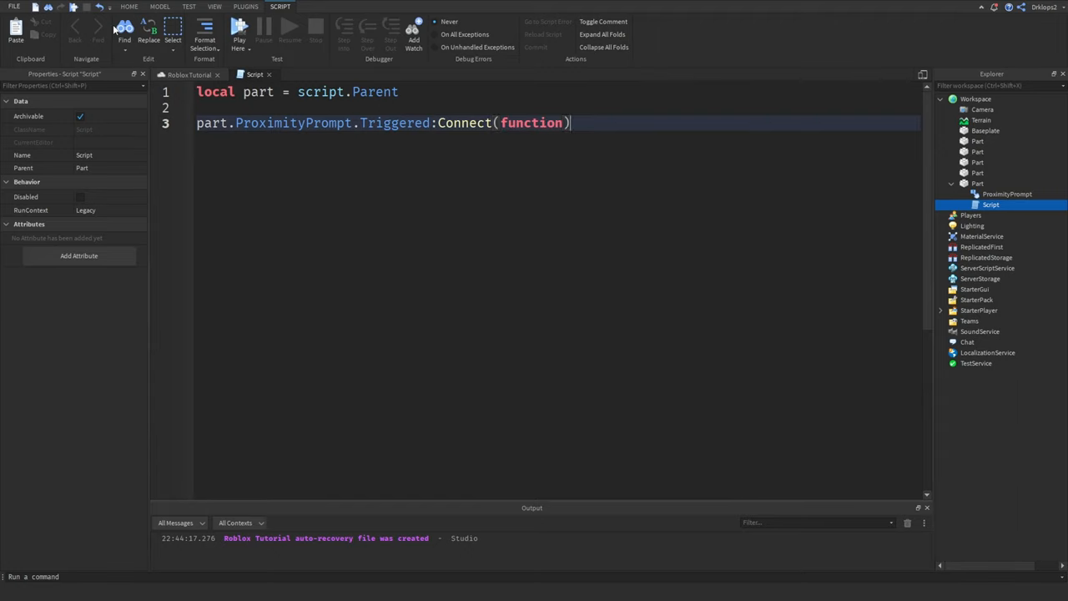
pyautogui.write('(')
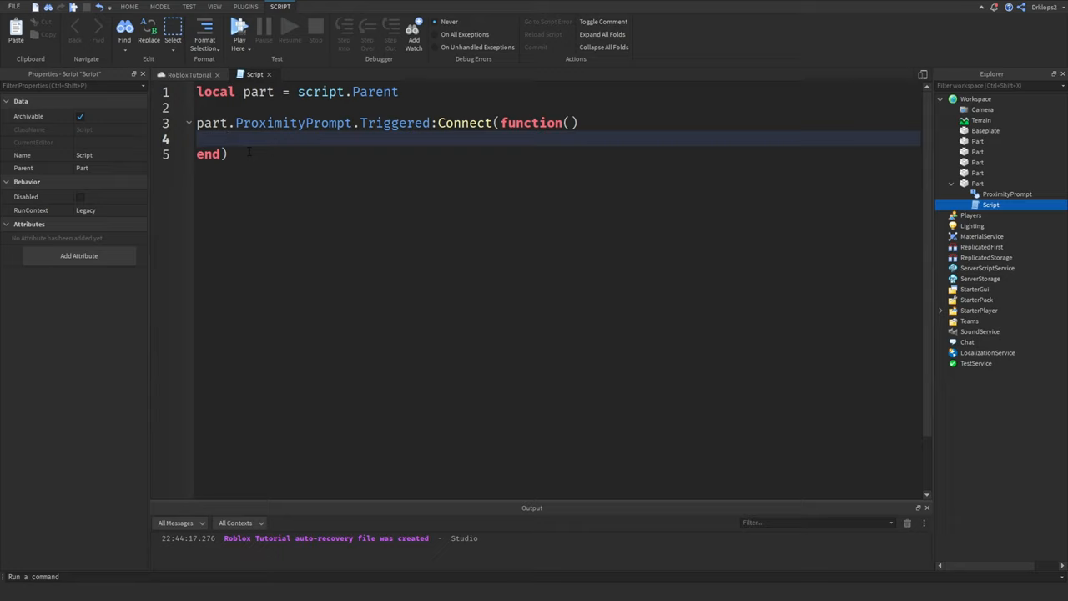
# Create local Explosion = Instance.new("Explosion") and set part.Anchored = false.
pyautogui.write('local')
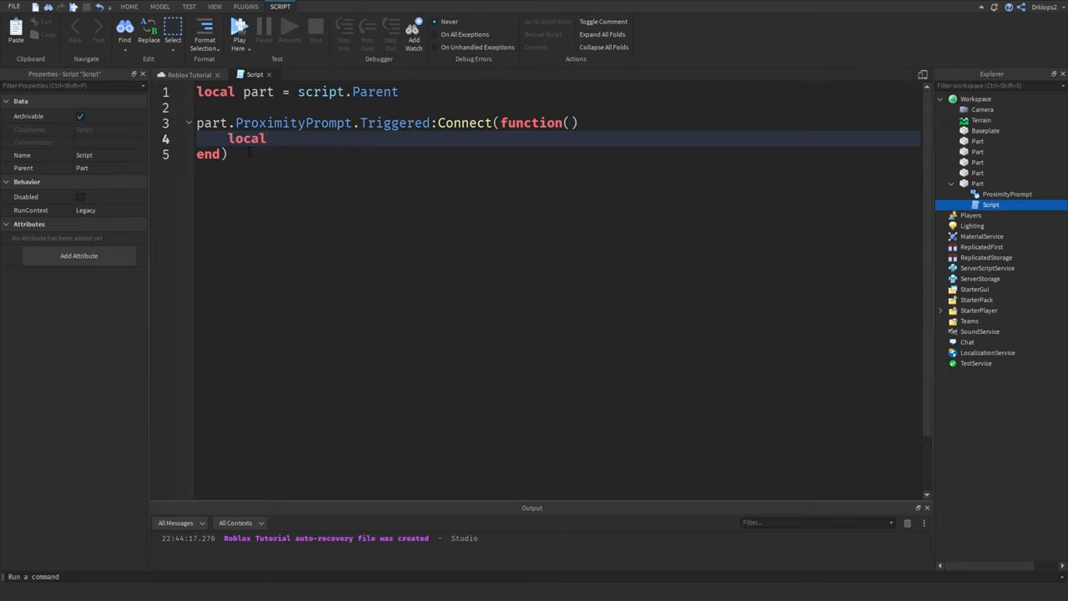
pyautogui.write('Ex')
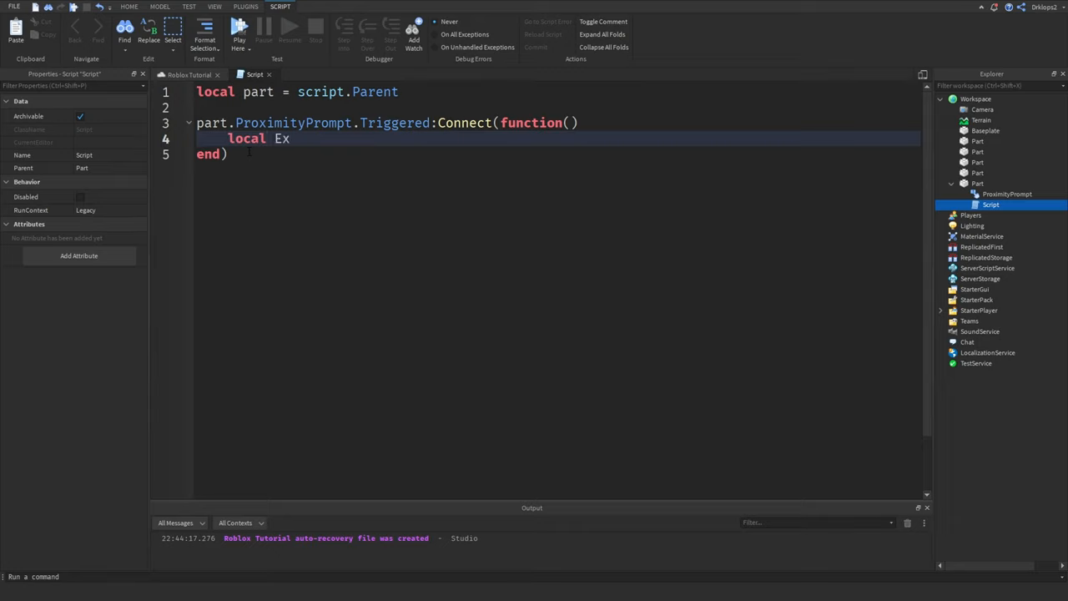
pyautogui.write('plos')
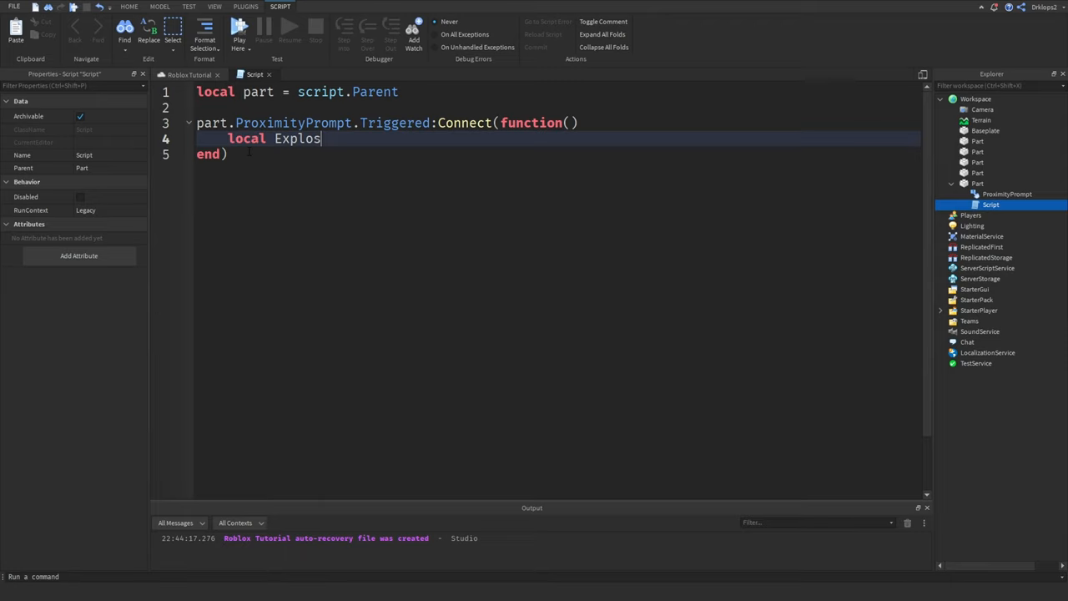
pyautogui.write('i')
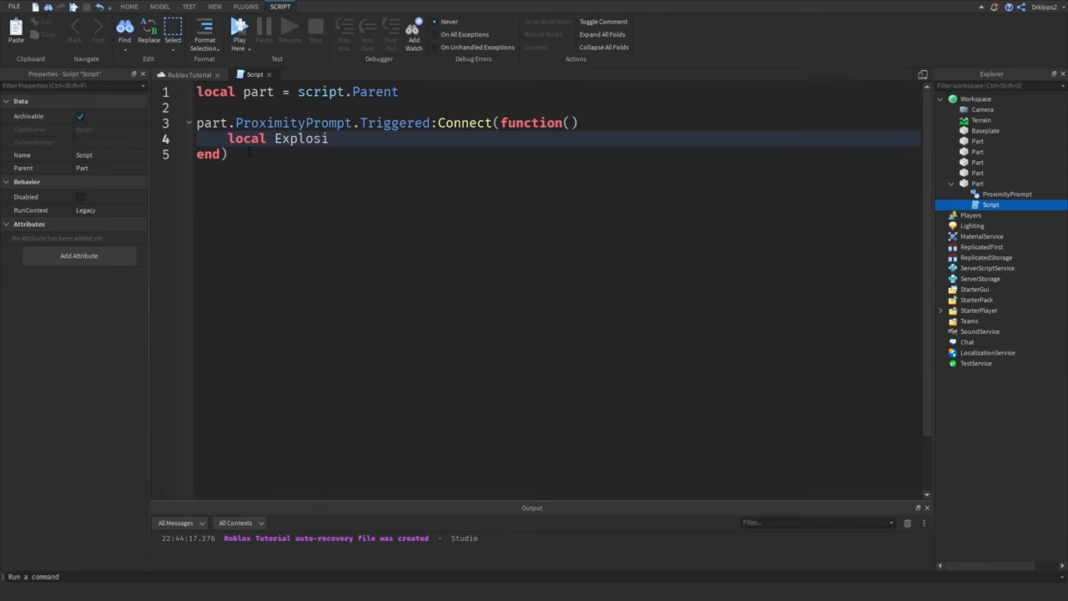
pyautogui.write('on =')
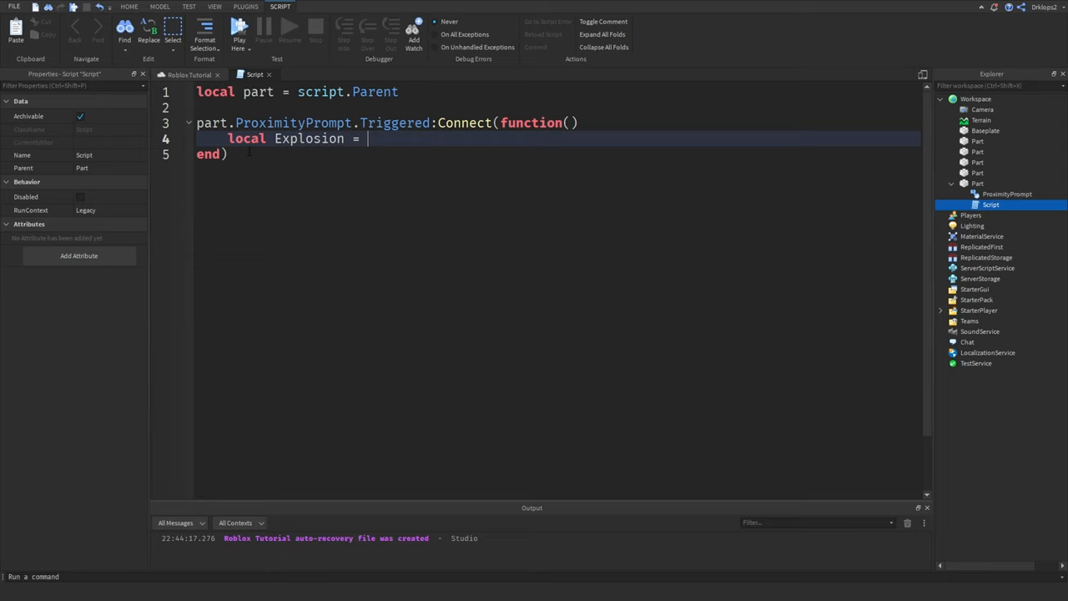
pyautogui.write('Instance.new()')
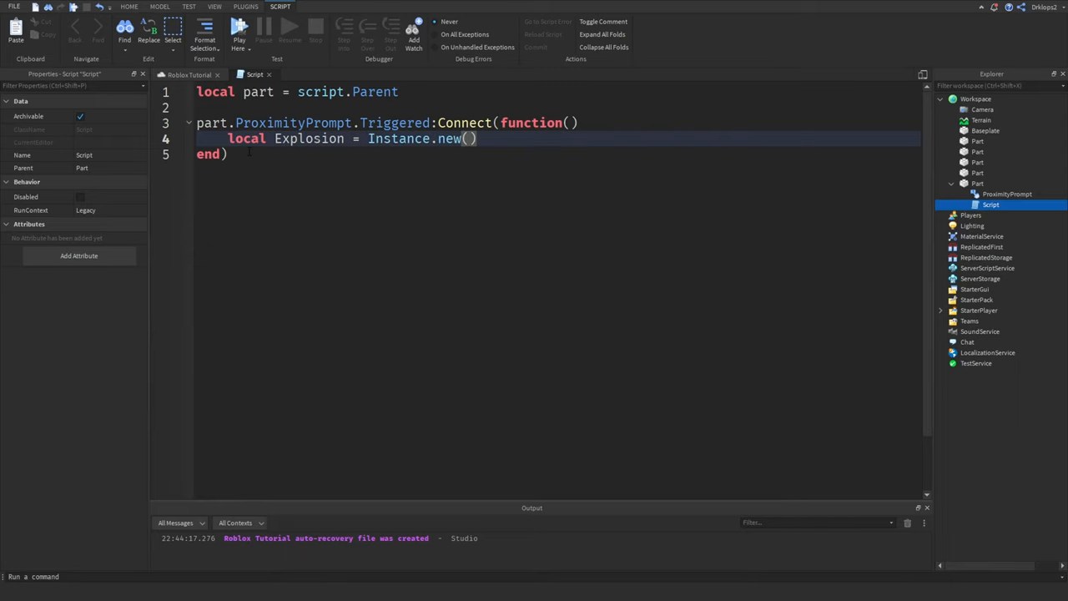
pyautogui.write('"Explosion"')
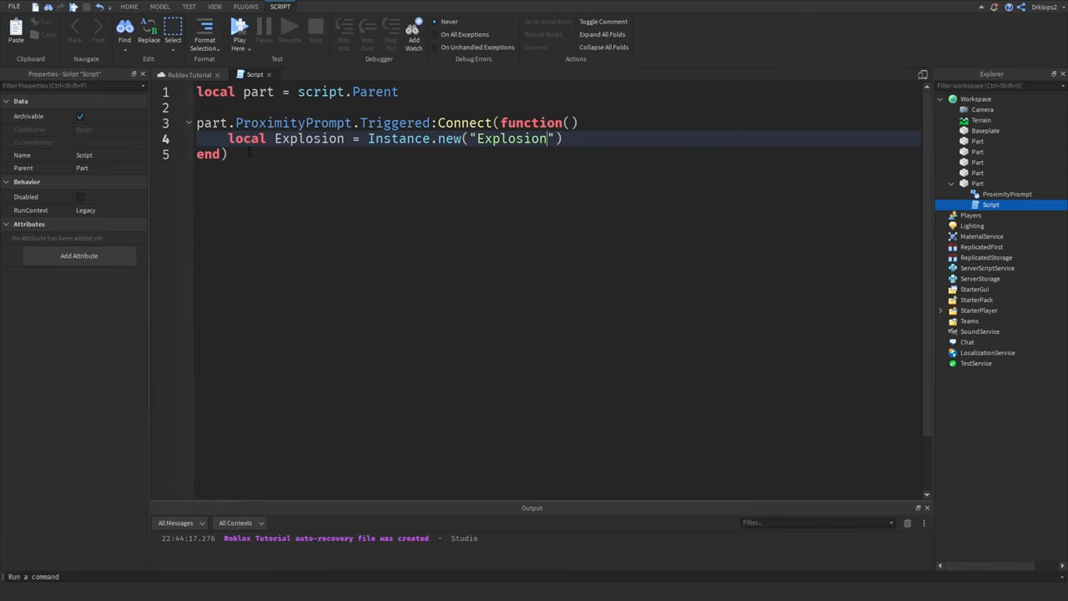
pyautogui.doubleClick(511, 139)
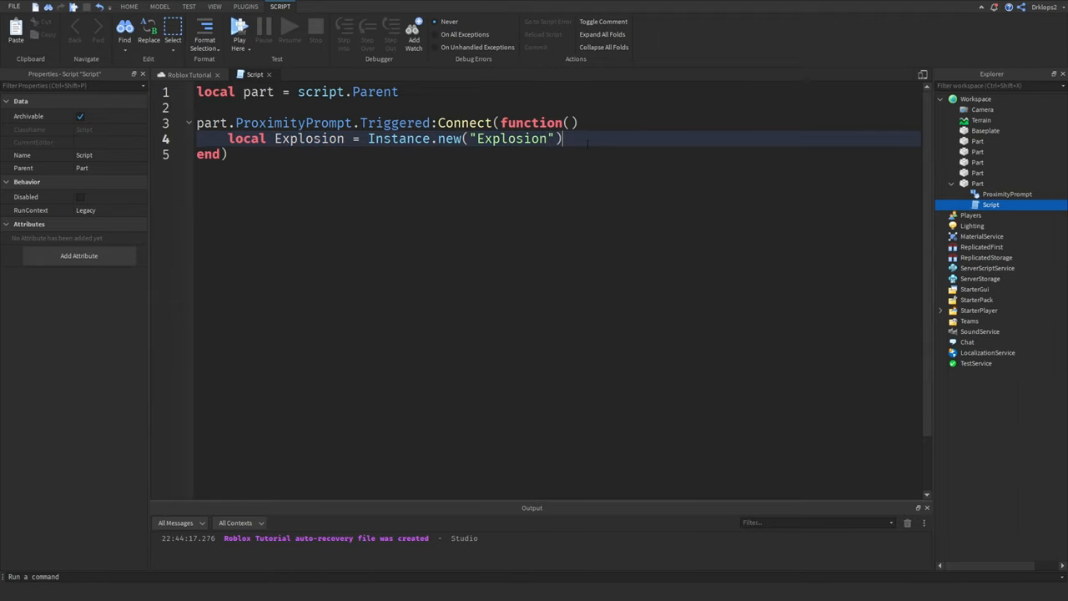
pyautogui.press('enter')
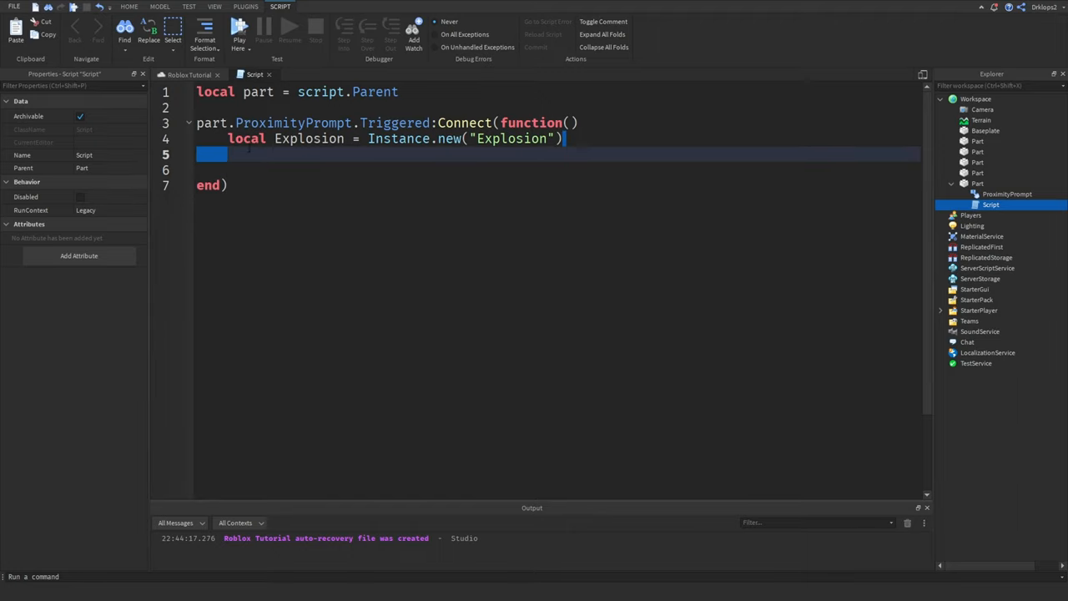
pyautogui.write('pairs()')
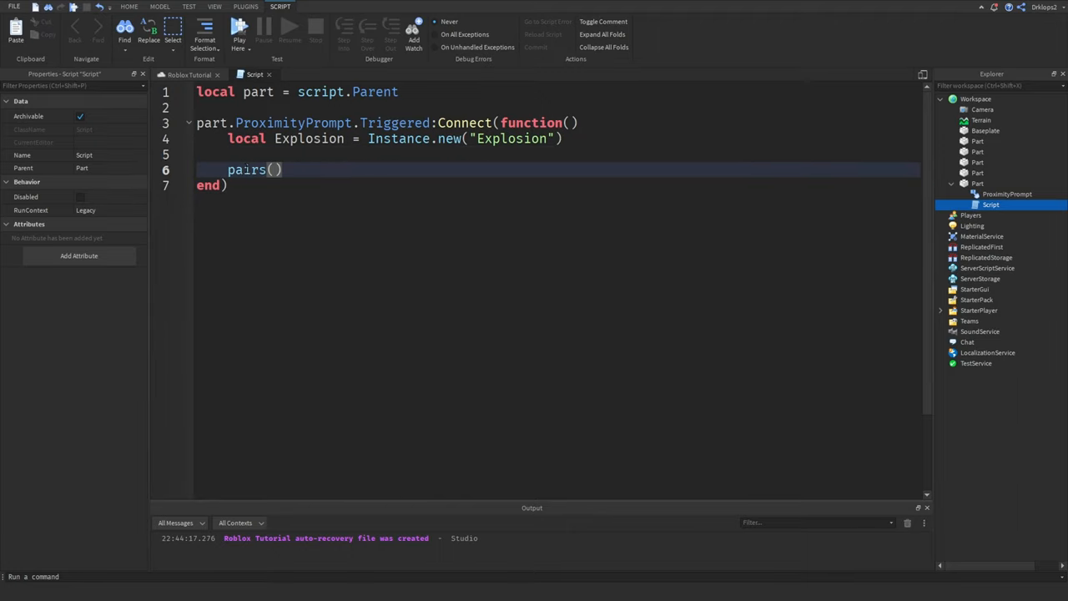
pyautogui.write('part.')
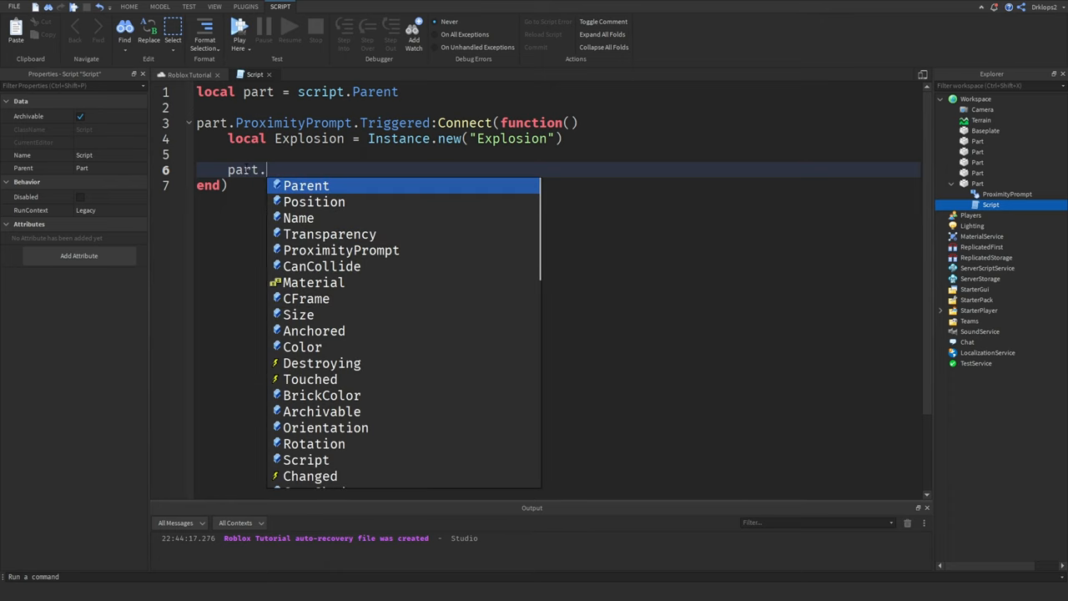
pyautogui.write('Anchored = false')
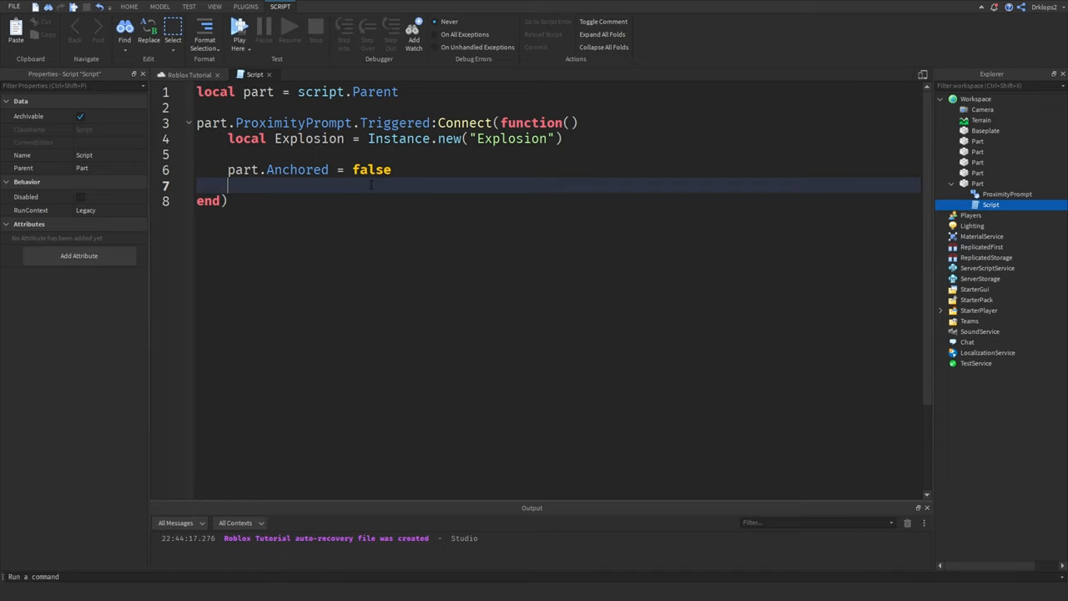
# Parent the Explosion to game.Workspace and set Explosion.Position = part.Position.
pyautogui.write('part')
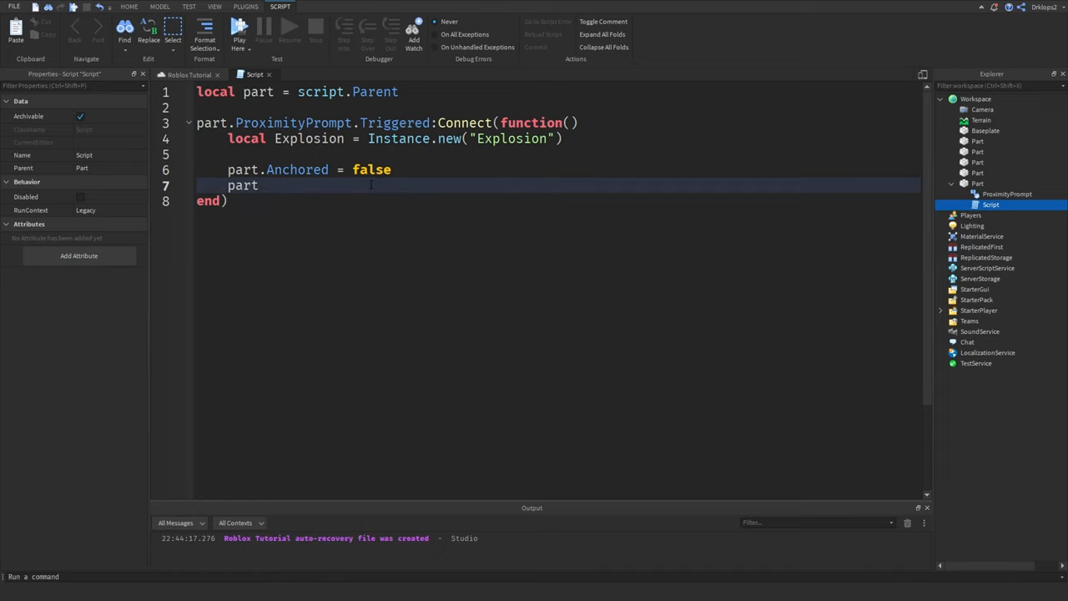
pyautogui.write('e')
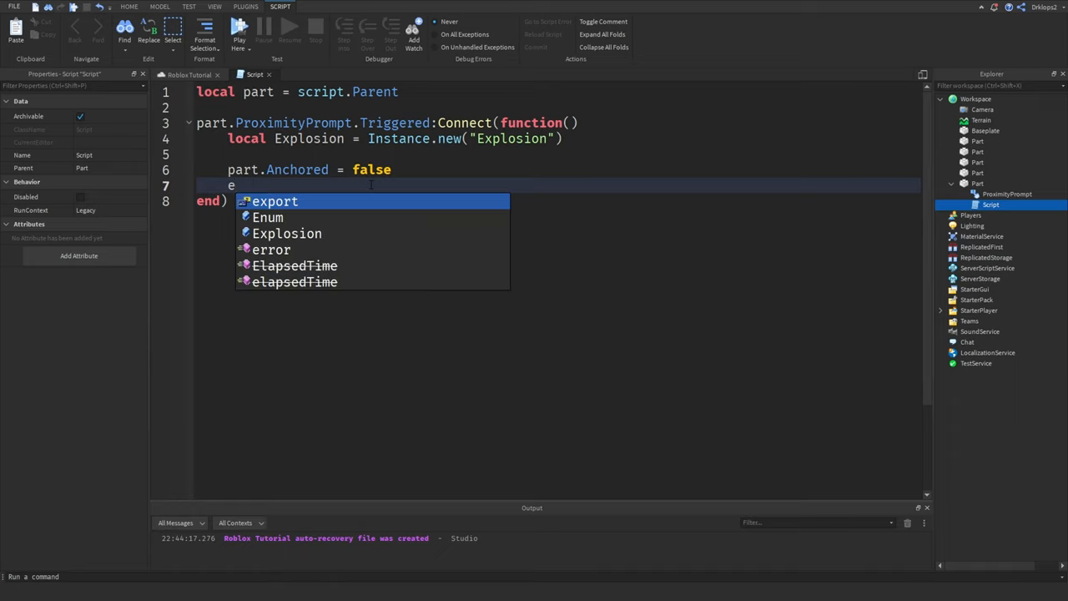
pyautogui.write('E')
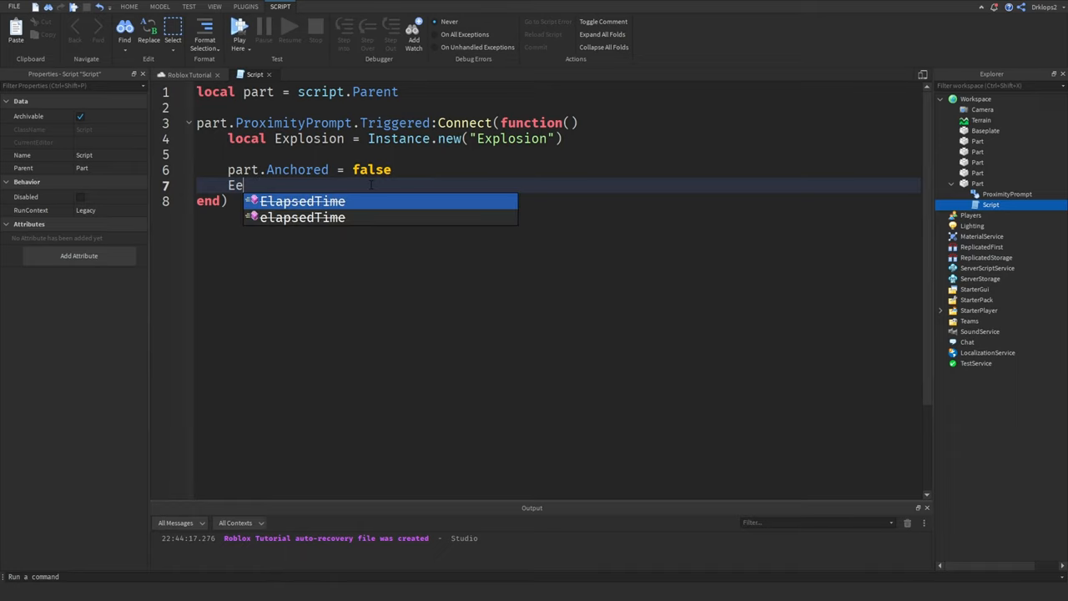
pyautogui.write('xplosion')
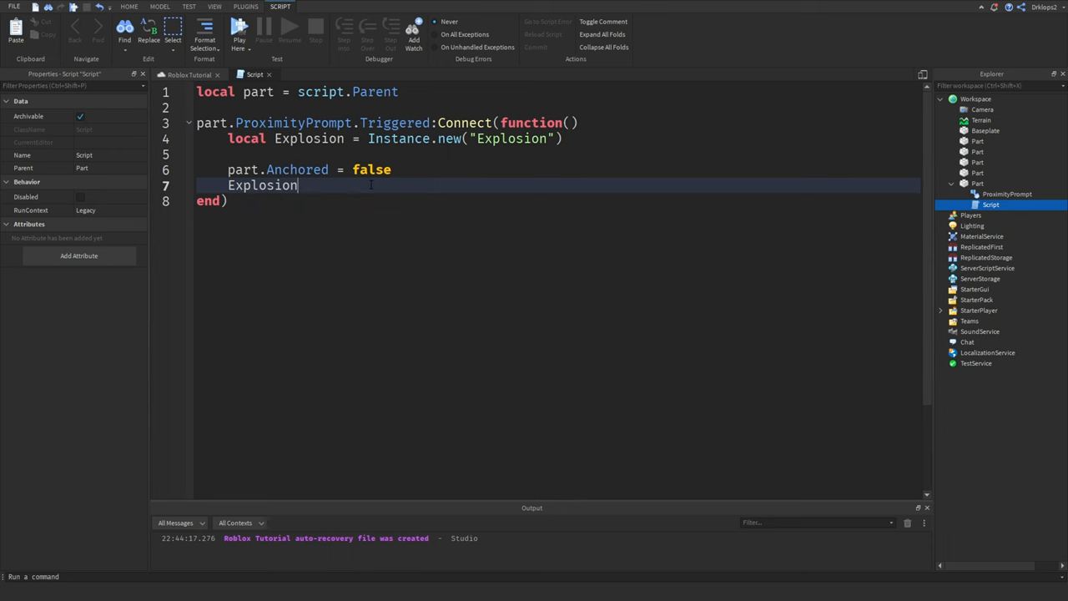
pyautogui.write('.Parent =')
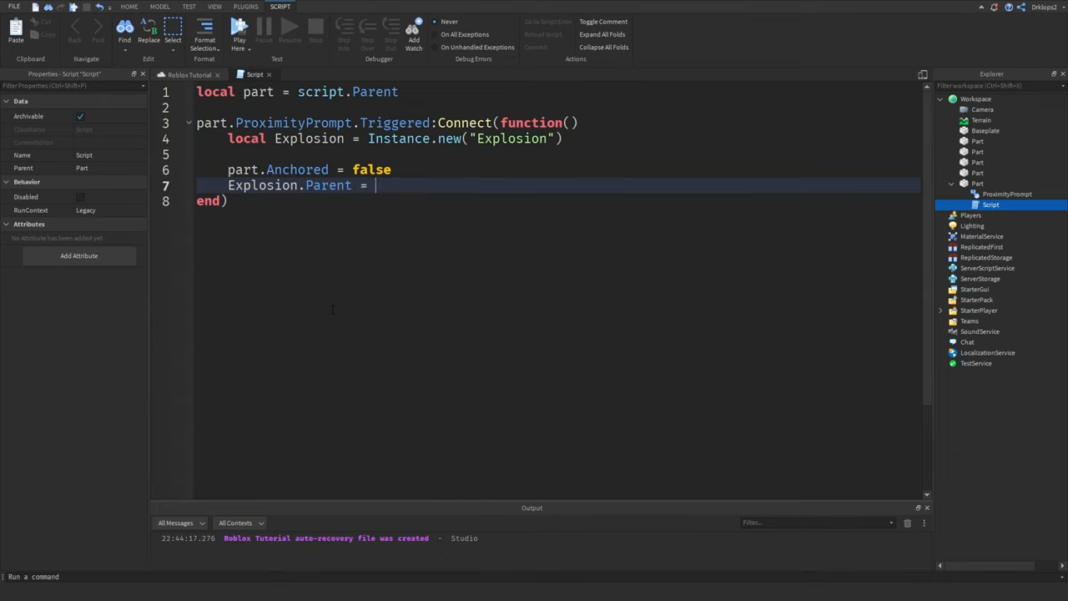
pyautogui.write('game.Workspace')
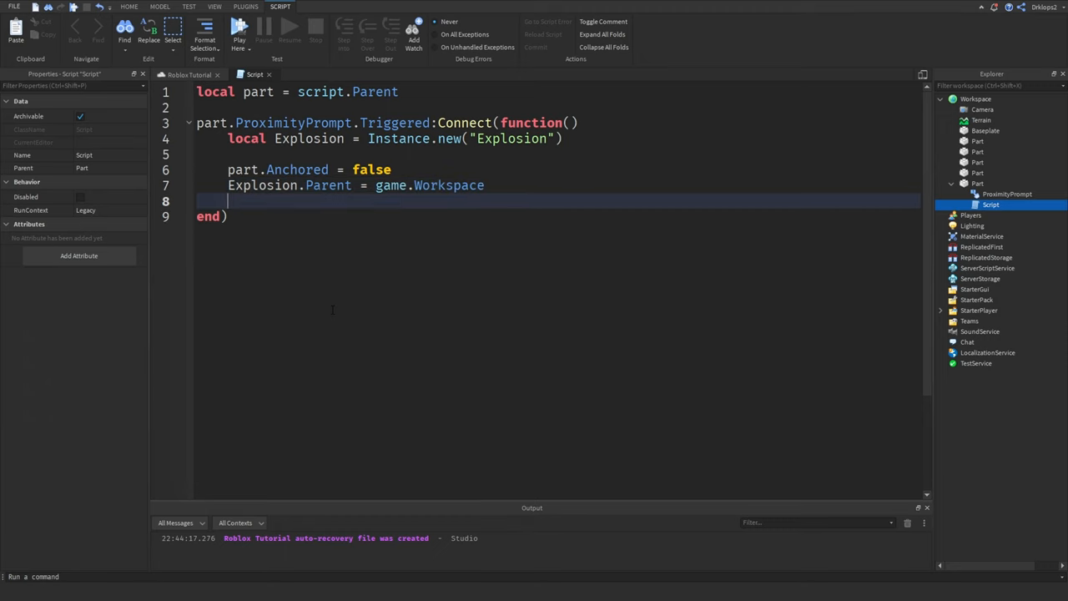
pyautogui.write('Explosion')
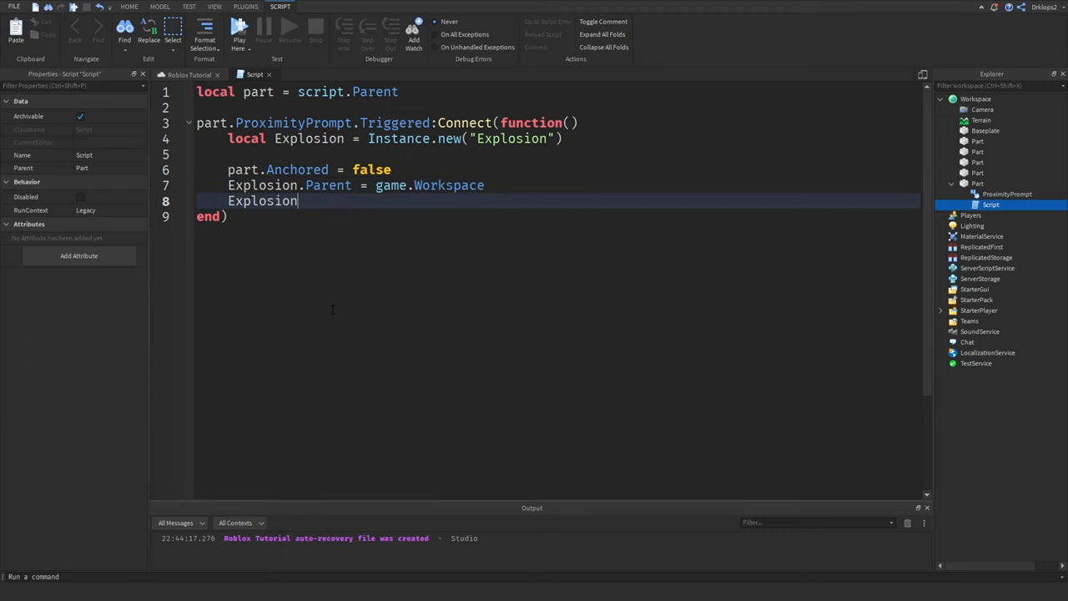
pyautogui.write('.')
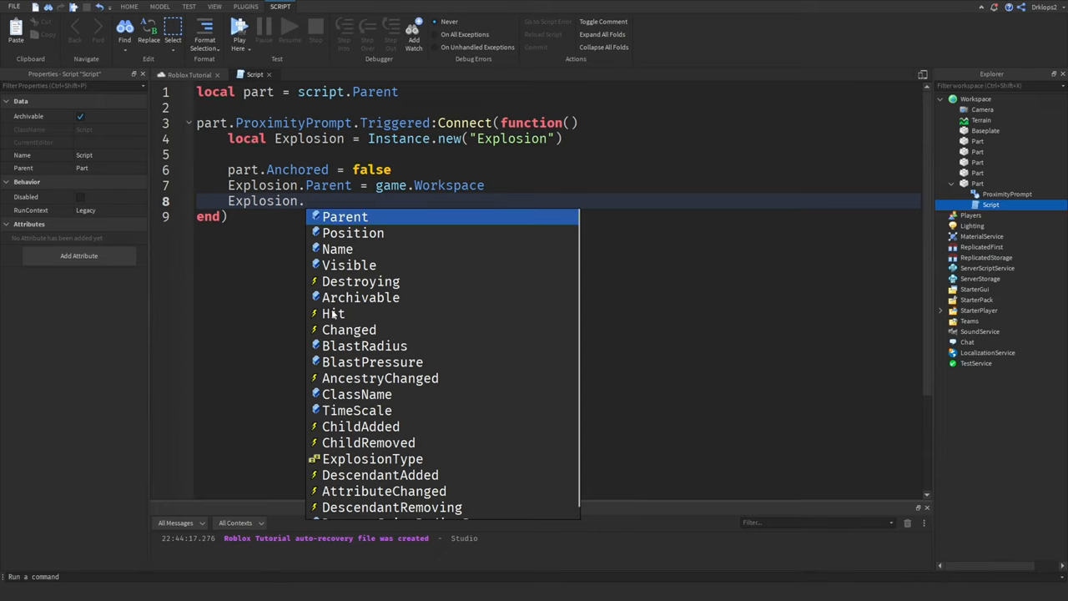
pyautogui.write('Position = pa')
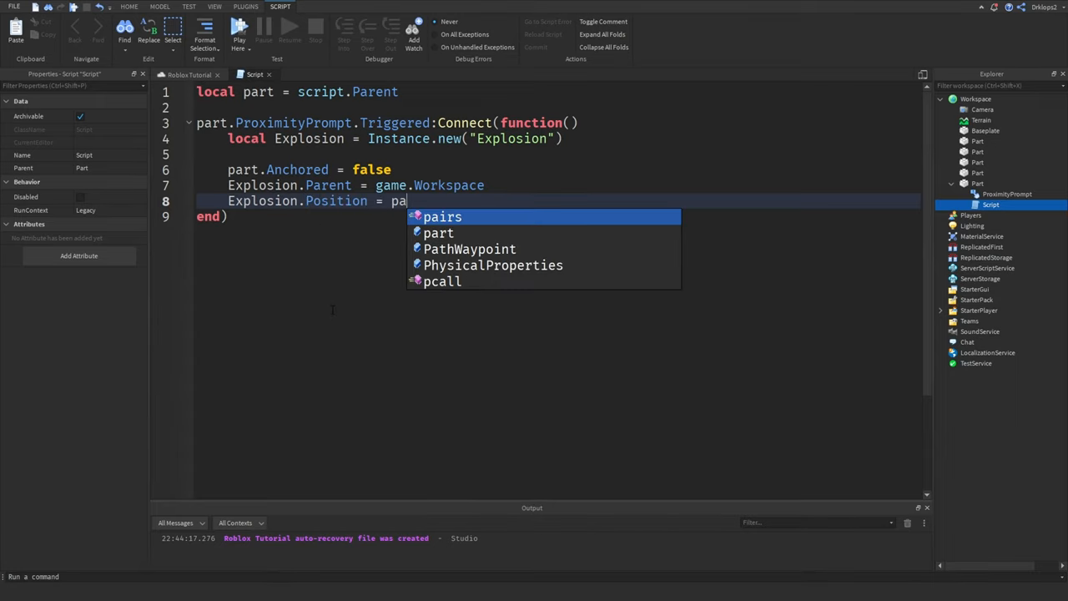
pyautogui.write('rt')
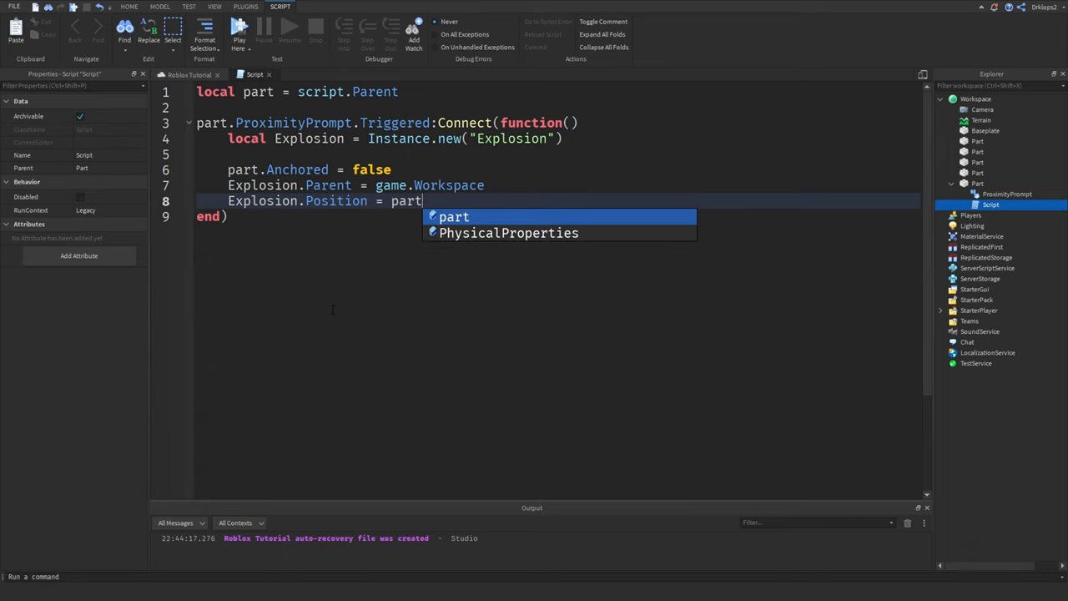
pyautogui.write('.Position')
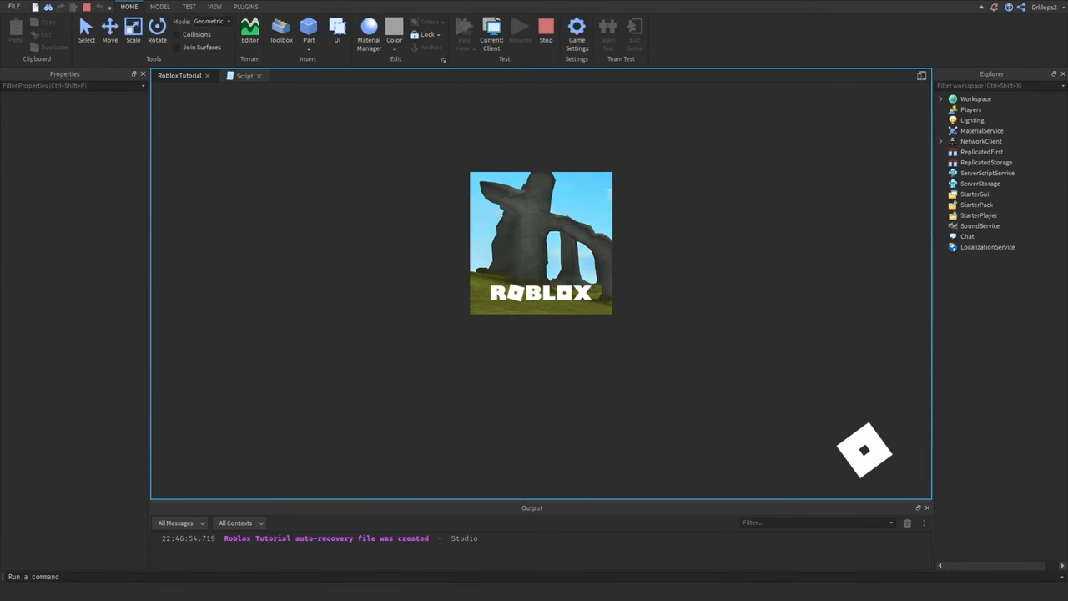
# Play-test the wall, trigger the Blow prompt with E, then stop the test.
pyautogui.click(464, 26)
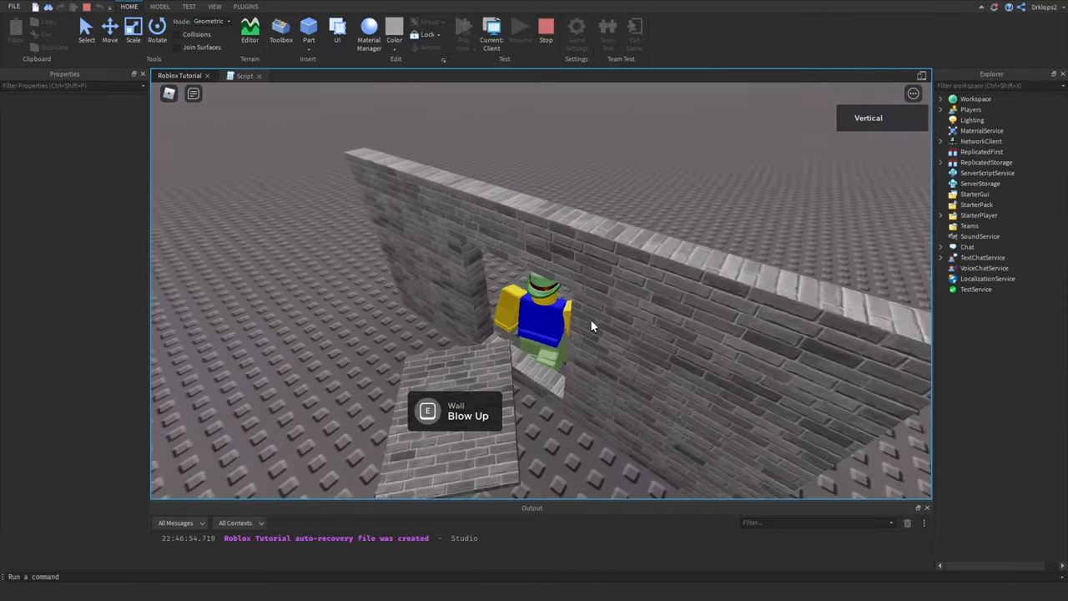
pyautogui.press('e')
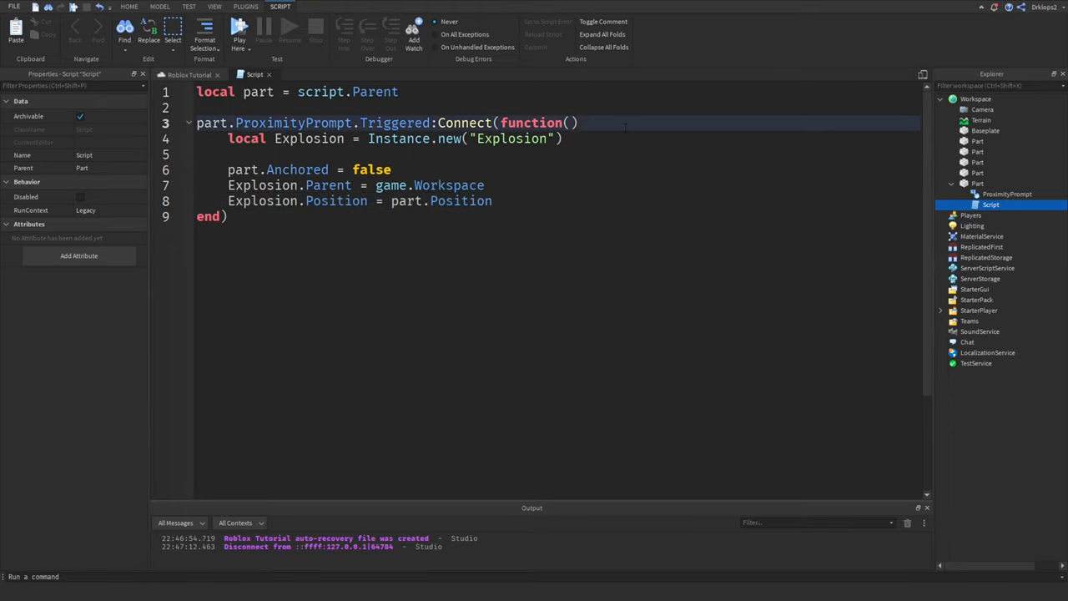
# Add part.ProximityPrompt.Enabled = false at the function start and wait(10) after the explosion.
pyautogui.press('enter')
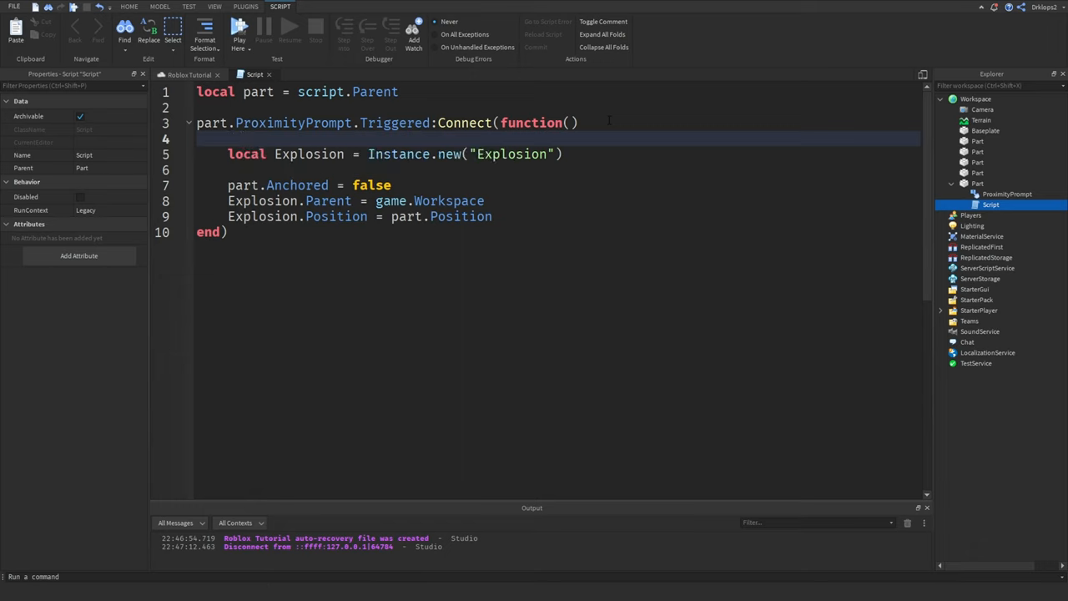
pyautogui.write('pri')
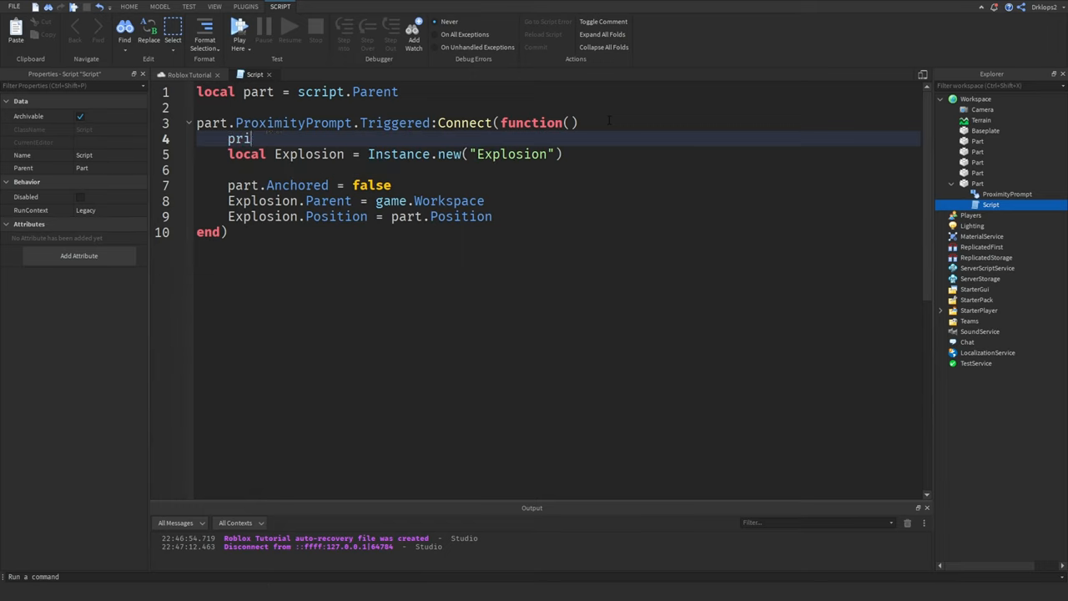
pyautogui.write('part.p')
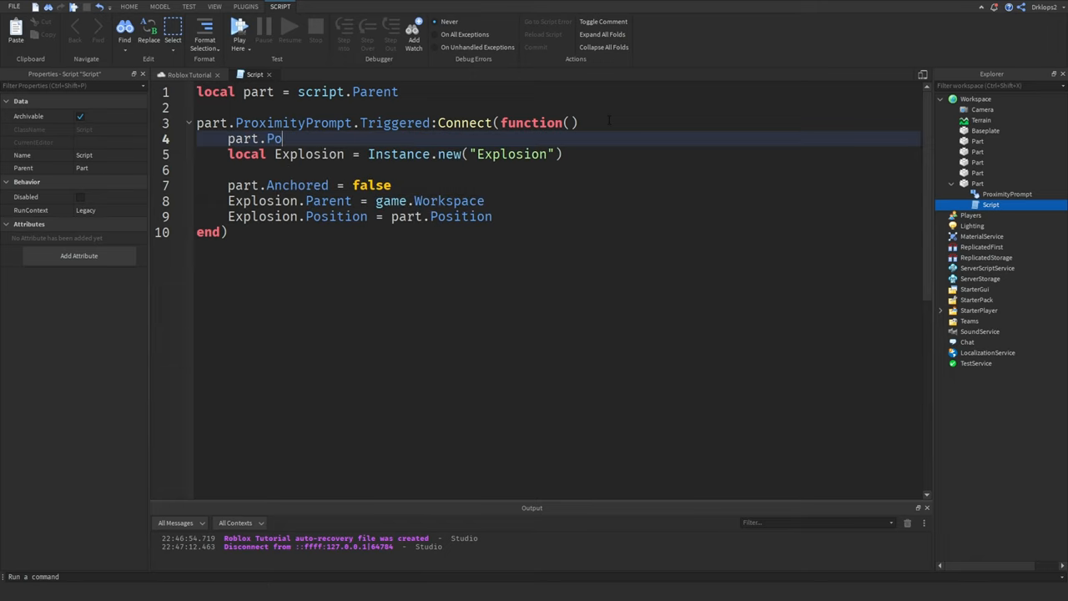
pyautogui.write('ProximityPrompt.Enabled = false')
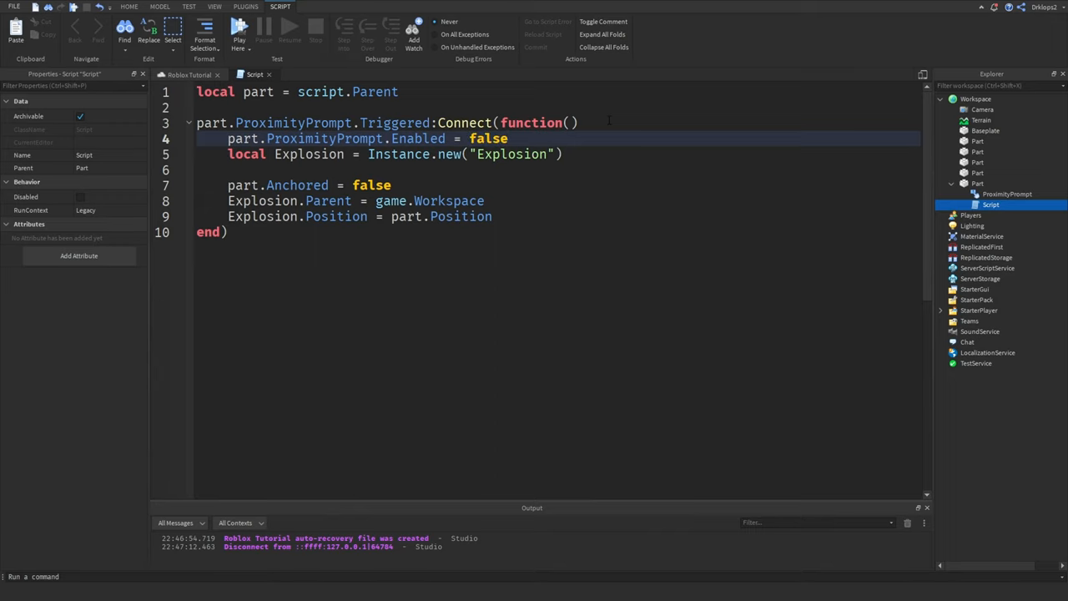
pyautogui.write('wait(10')
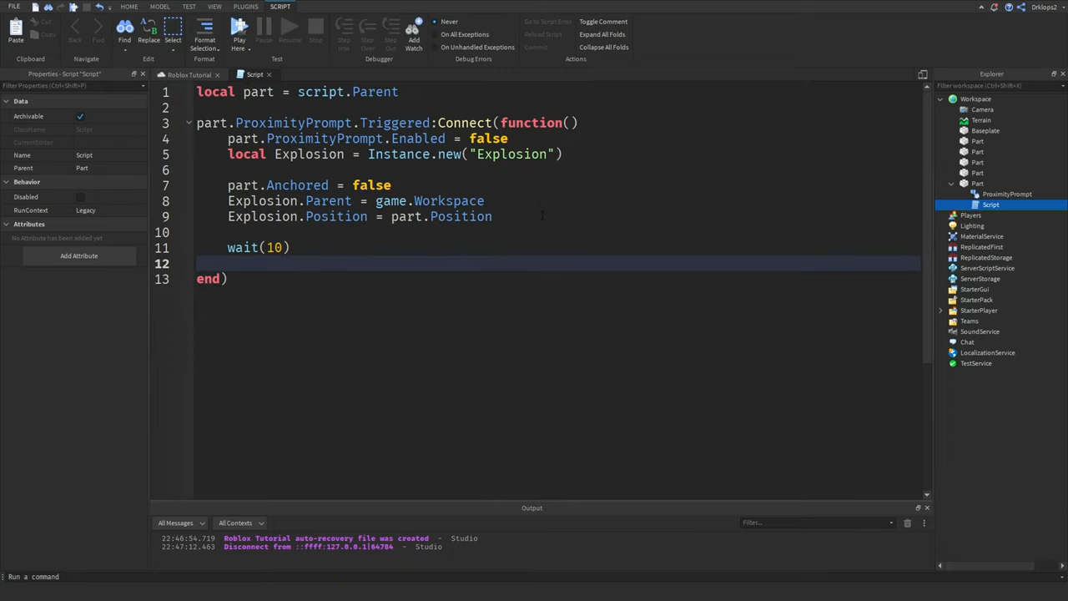
pyautogui.click(190, 74)
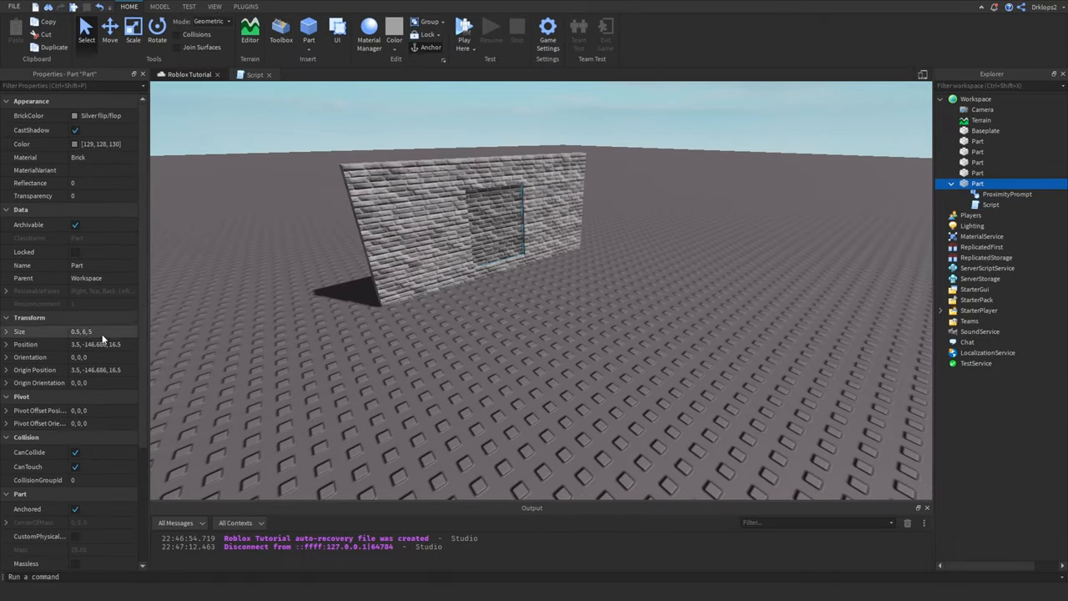
# Copy the panel's Position 3.5, -146.686, 16.5 from Properties into the script.
pyautogui.click(96, 344)
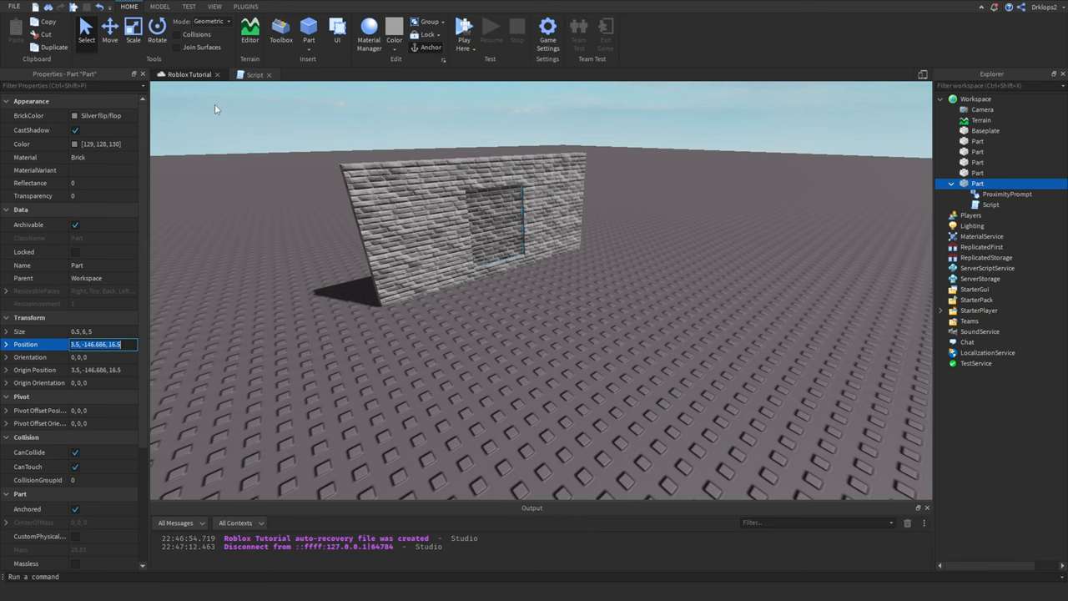
pyautogui.click(253, 74)
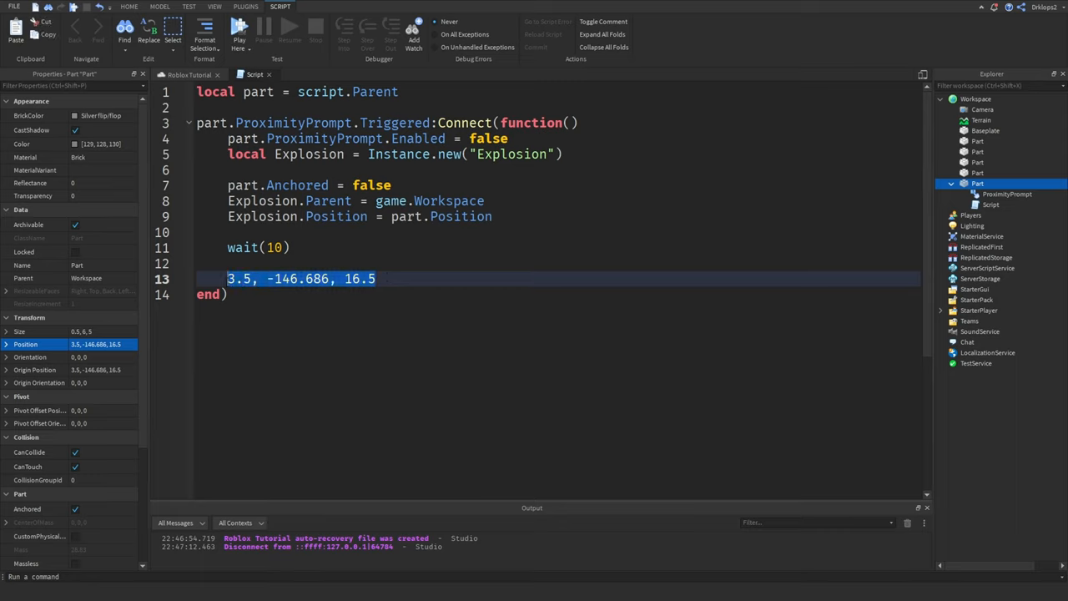
# After the wait, set part.Anchored = true and part.Position = Vector3.new(3.5, -146.686, 16.5).
pyautogui.press('Delete')
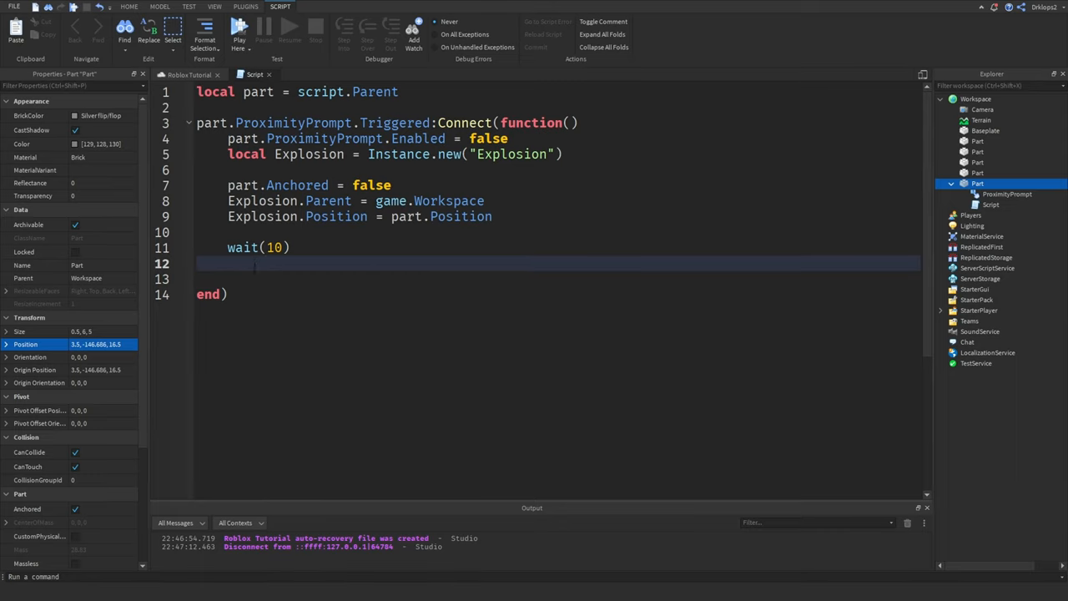
pyautogui.write('print')
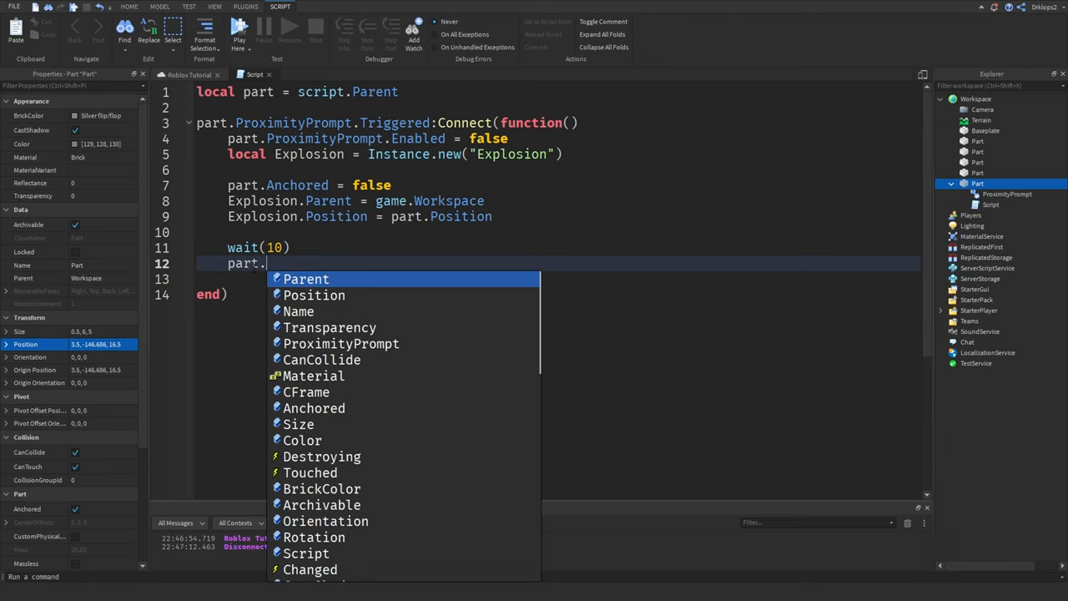
pyautogui.write('Anchored = true')
pyautogui.click(559, 278)
pyautogui.write('pairs(')
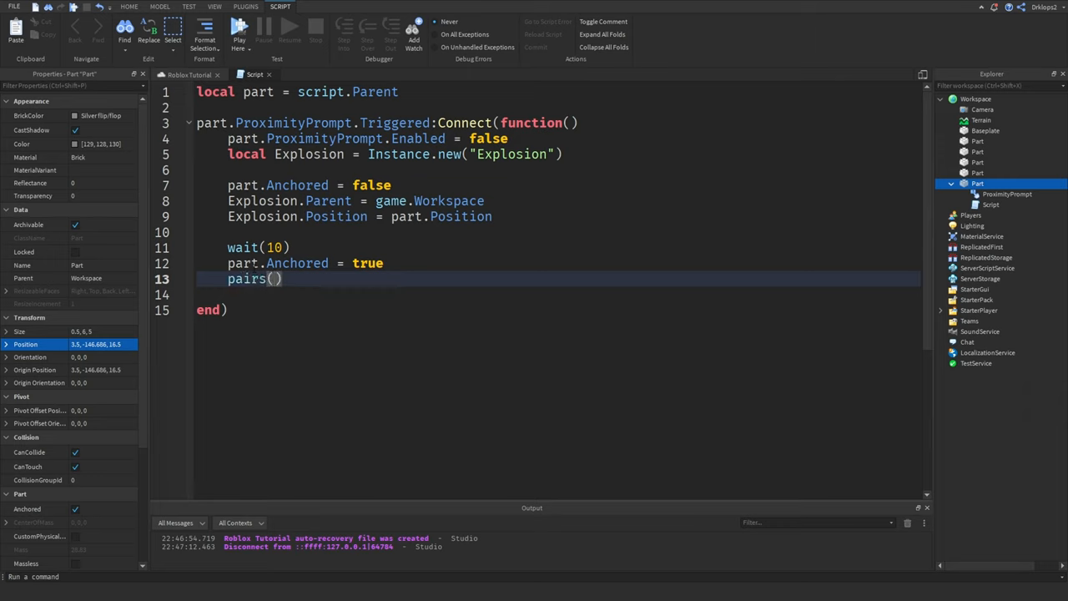
pyautogui.write('part.p')
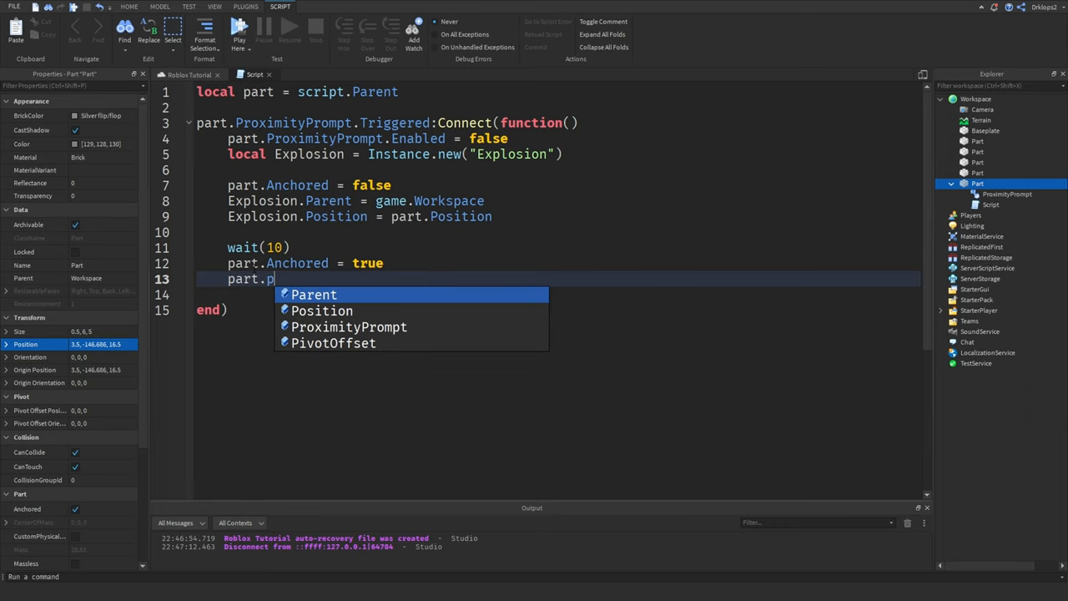
pyautogui.write('osition =')
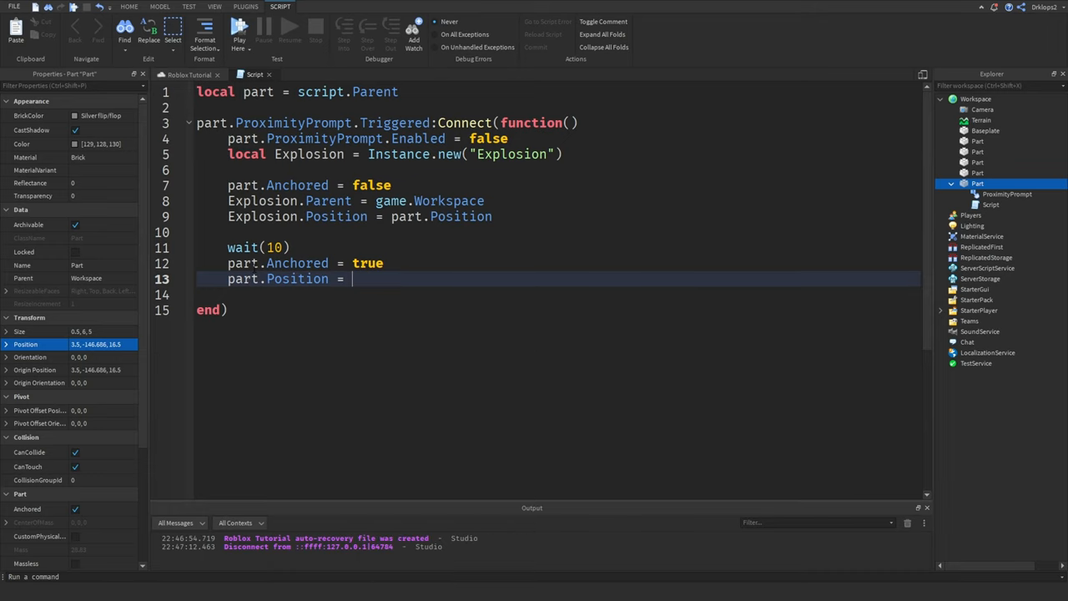
pyautogui.write('Vector3.new(3.5, -146.686, 16.5')
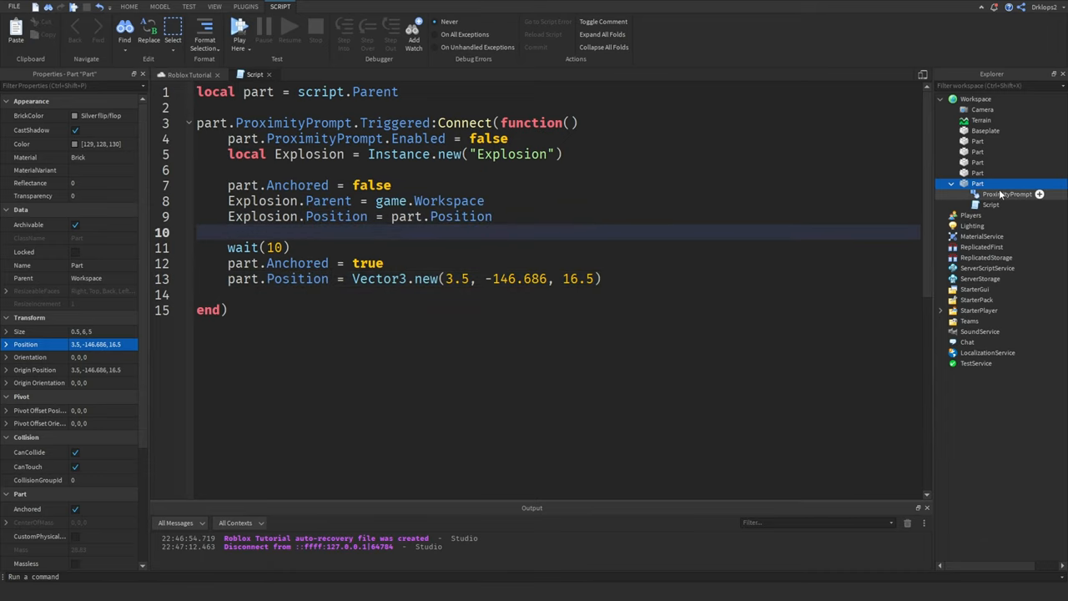
pyautogui.click(97, 344)
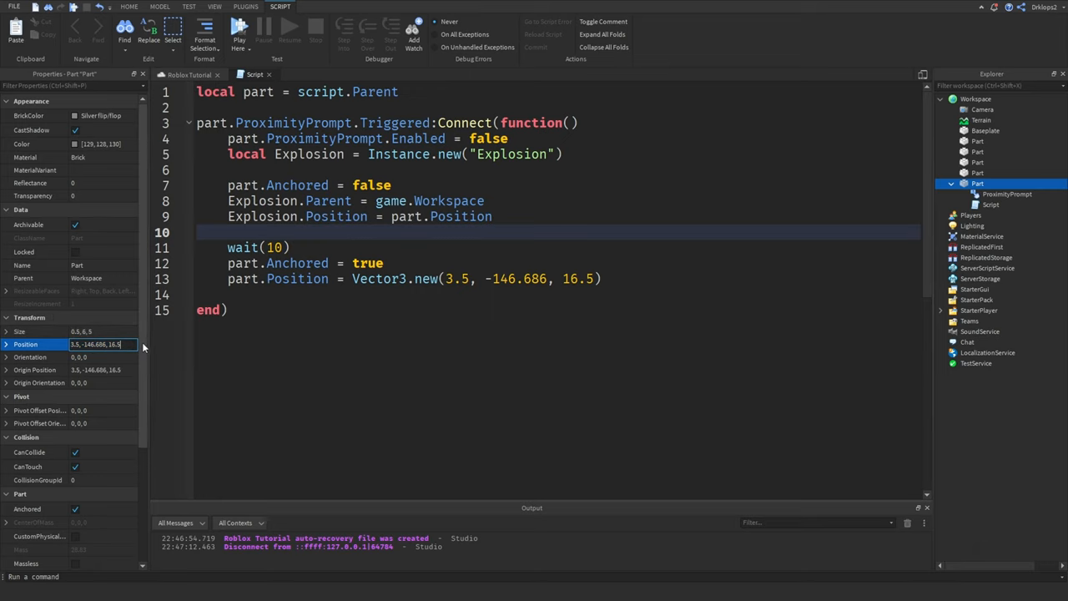
pyautogui.click(230, 309)
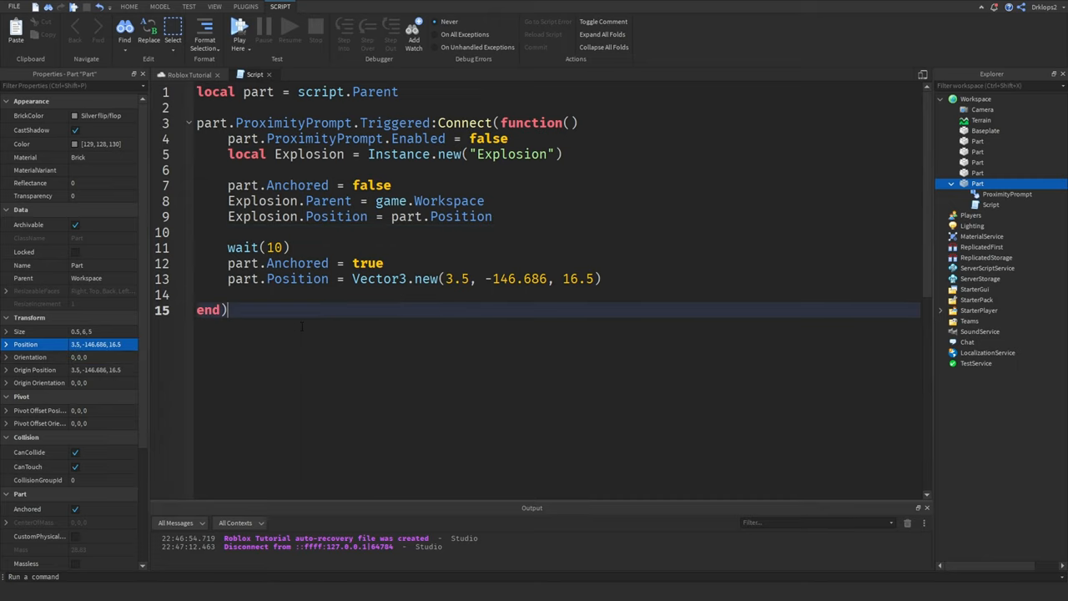
pyautogui.click(97, 344)
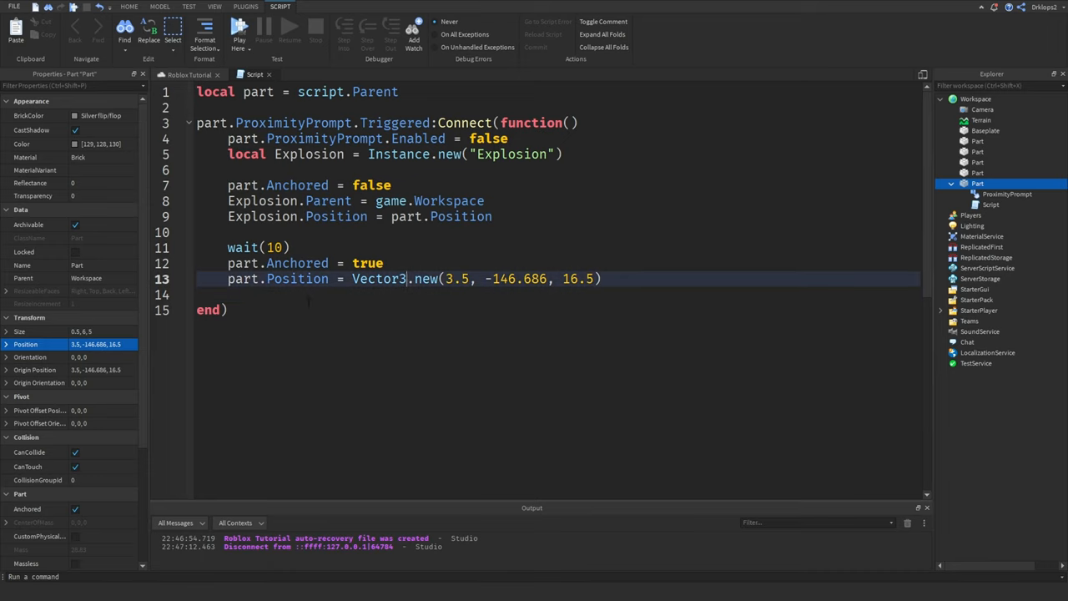
# Add part.Orientation = Vector3.new(0, 0, 0) after the position reset line.
pyautogui.click(251, 294)
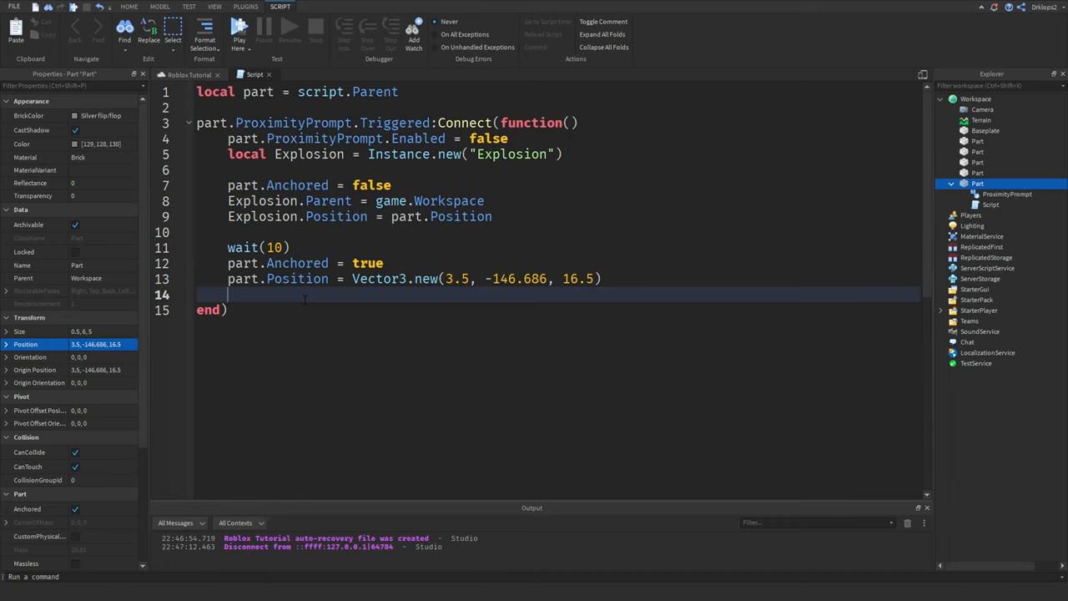
pyautogui.write('part.Orientation =')
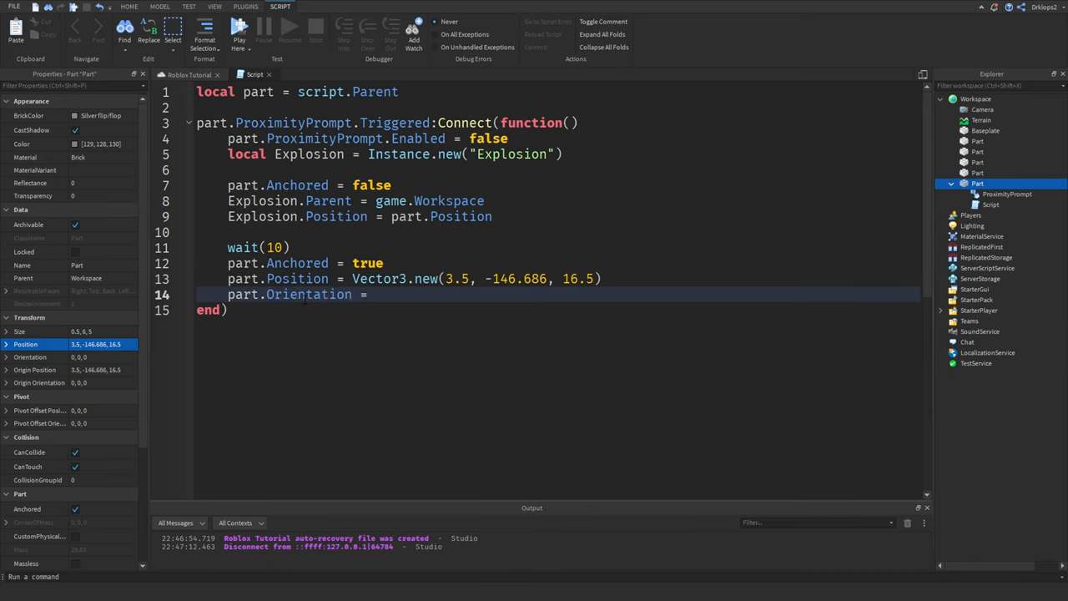
pyautogui.write('Vector3')
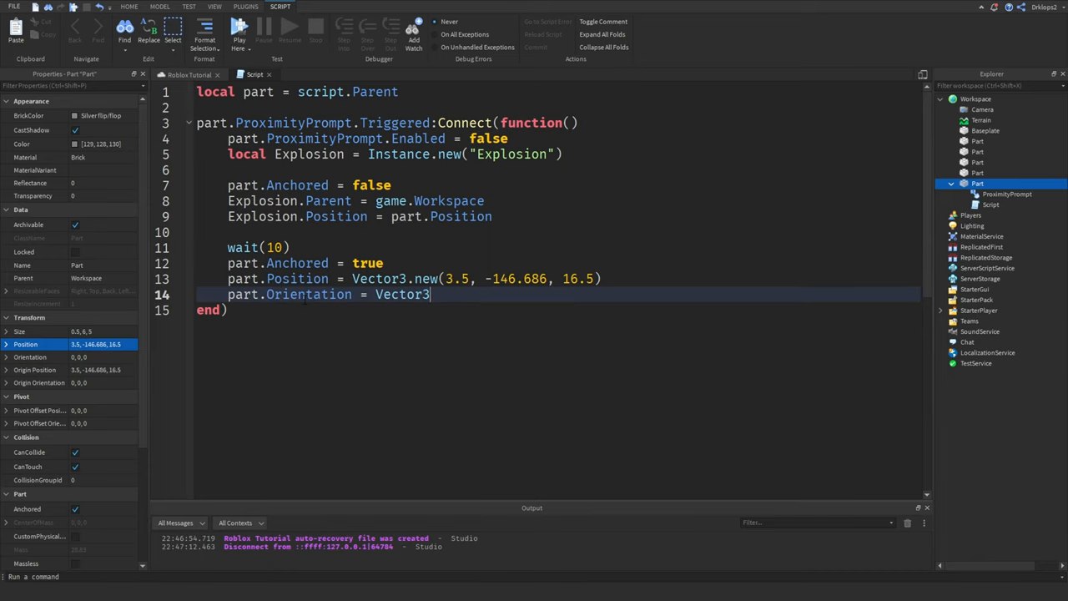
pyautogui.write('.new(')
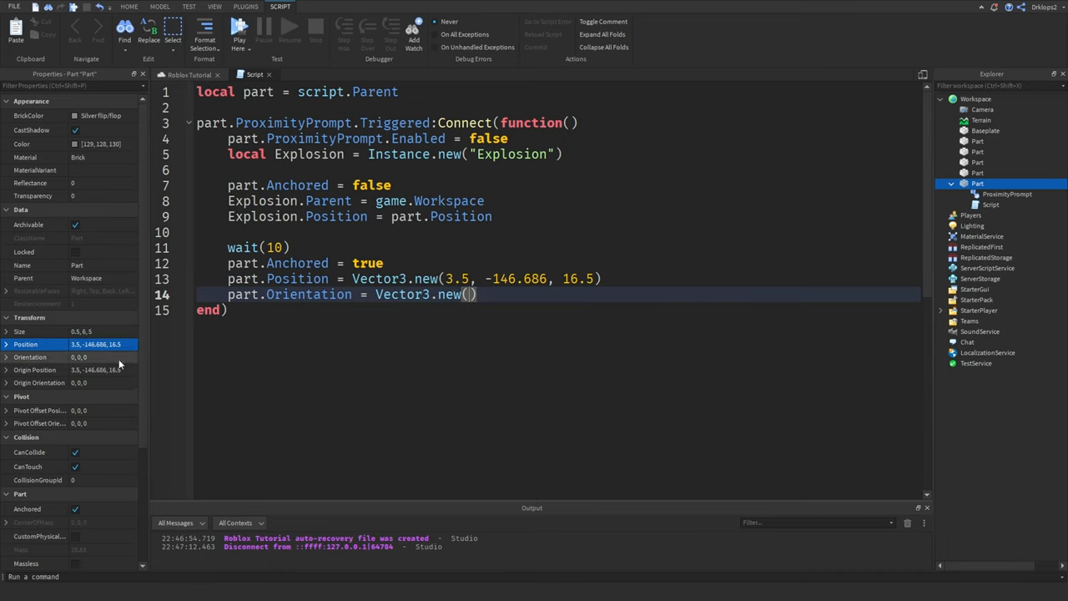
pyautogui.click(100, 357)
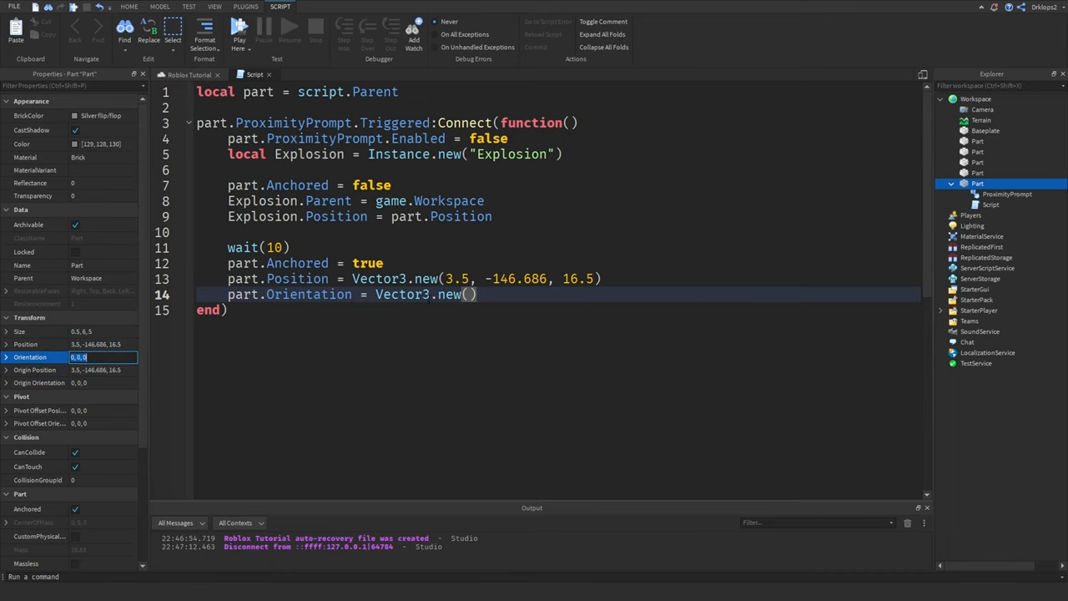
pyautogui.write('0,0,')
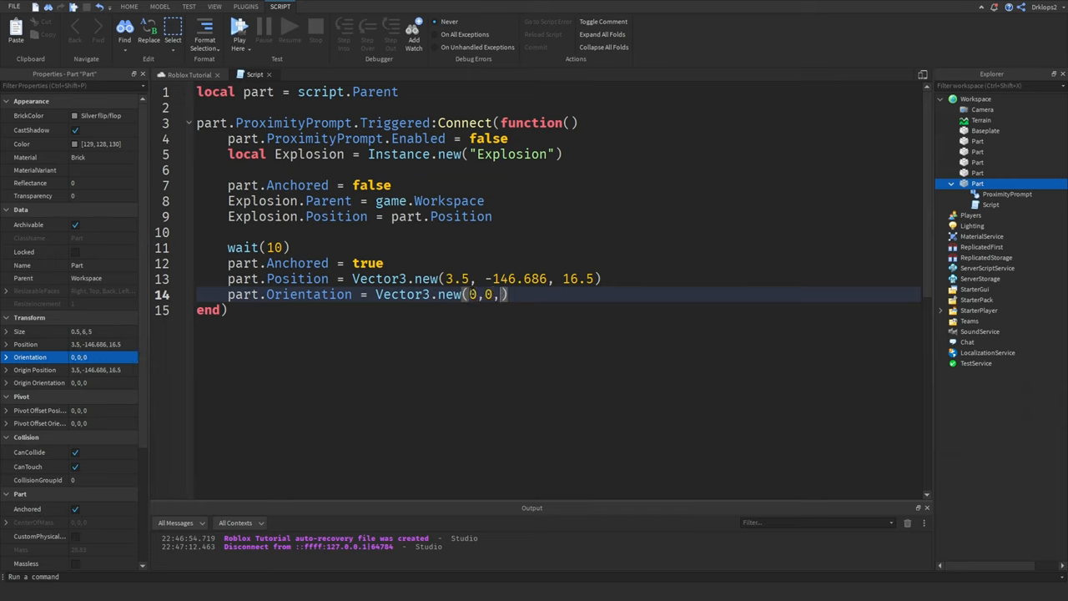
pyautogui.write('0)')
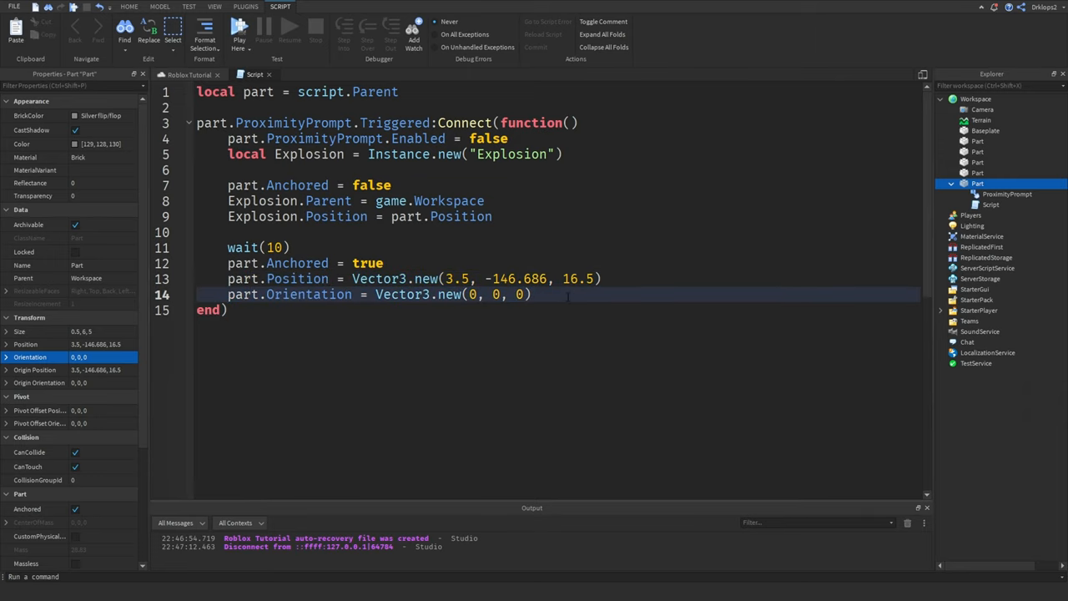
# Add part.ProximityPrompt.Enabled = true and shorten wait(10) to wait(5).
pyautogui.write('part.ProximityPrompt')
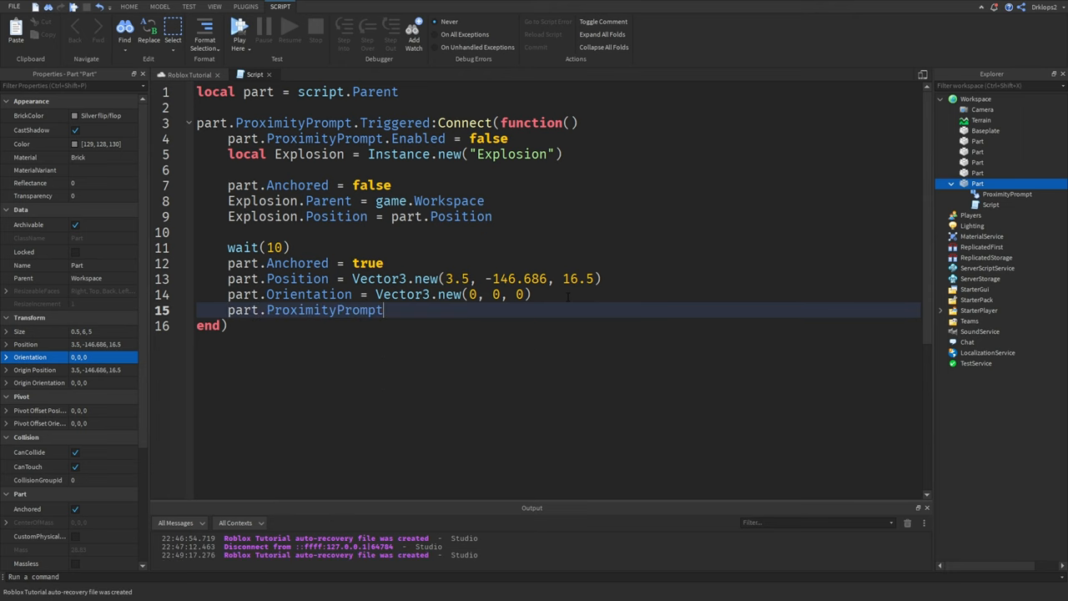
pyautogui.write('.Enabled = t')
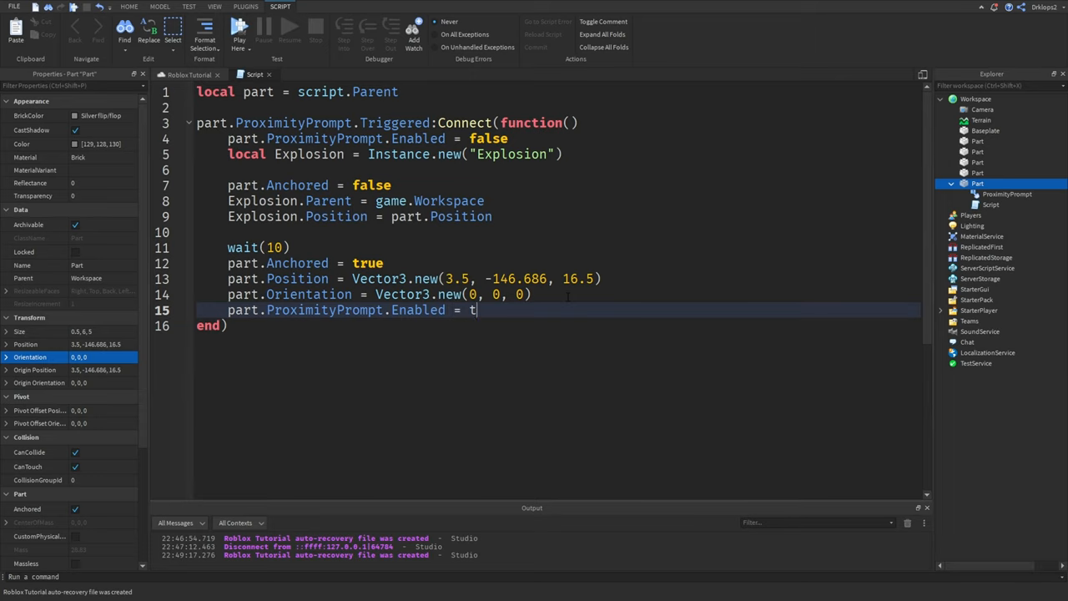
pyautogui.write('rue')
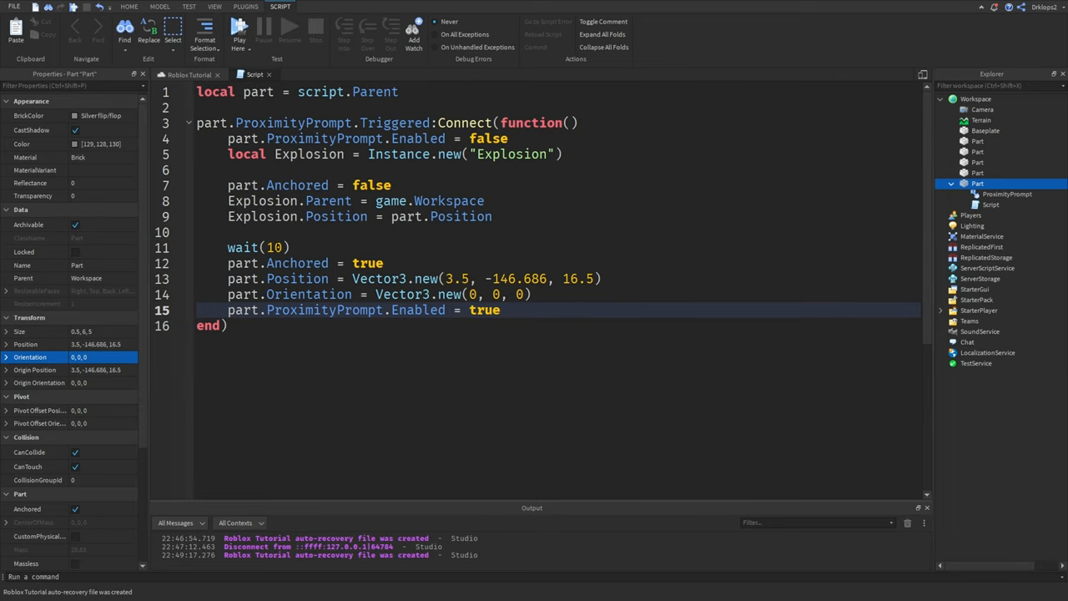
pyautogui.write('5')
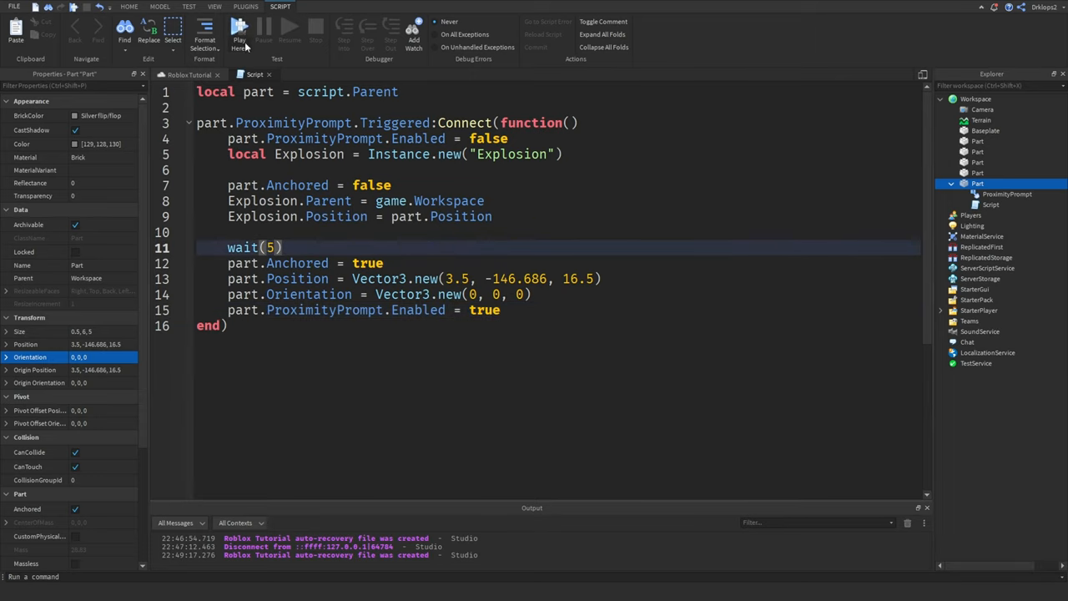